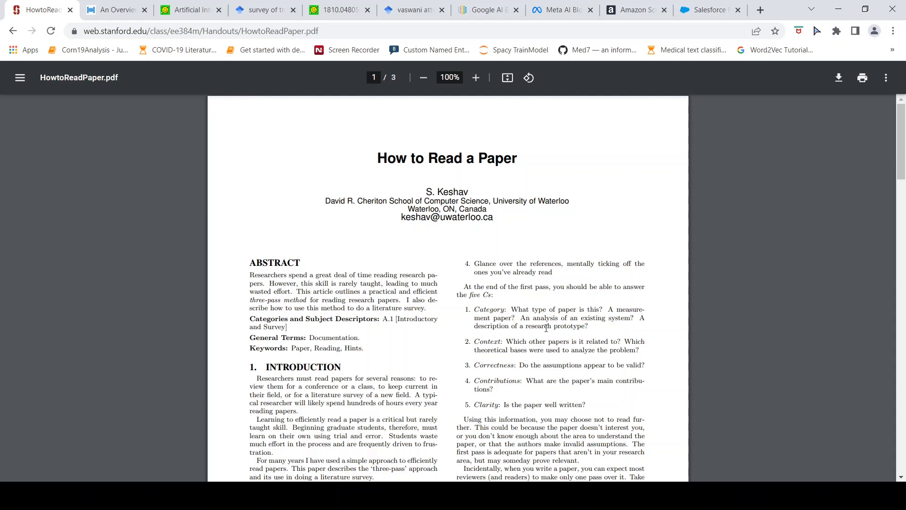
{"action": "mouse_move", "coordinate": [476, 256]}
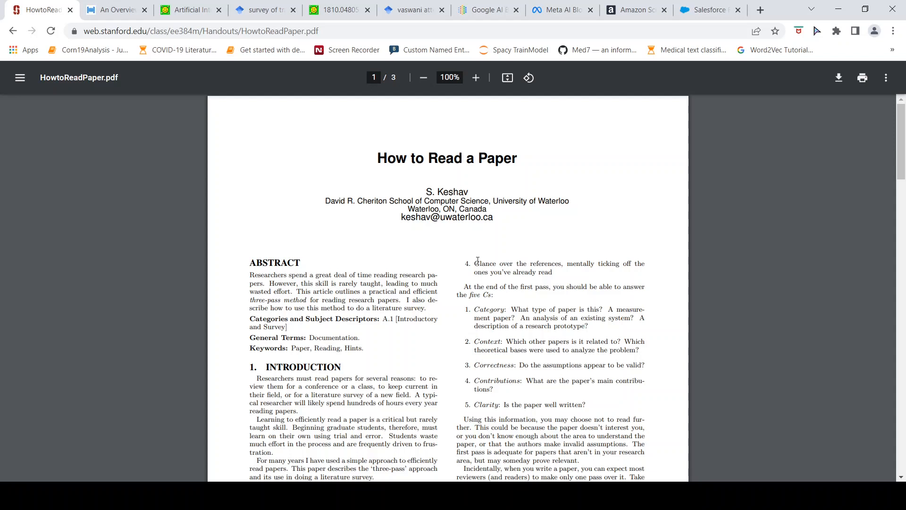
{"action": "mouse_move", "coordinate": [491, 272]}
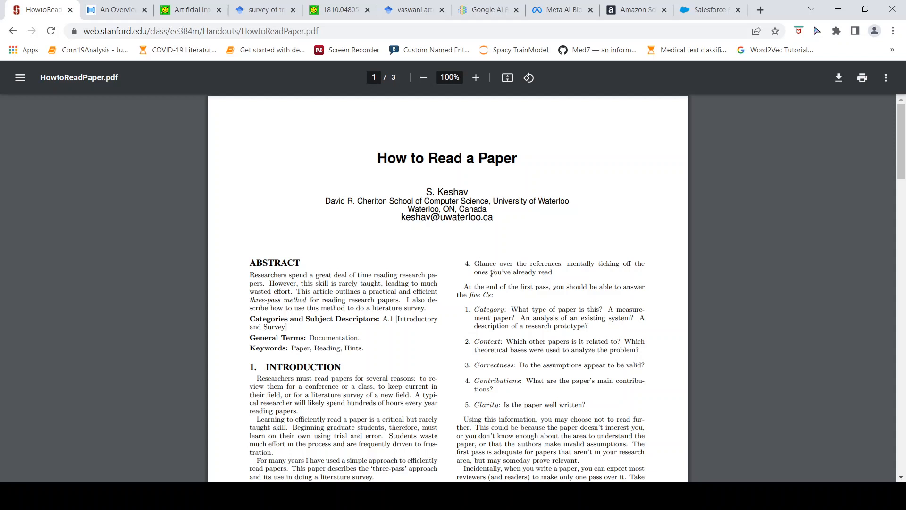
{"action": "mouse_move", "coordinate": [505, 272]}
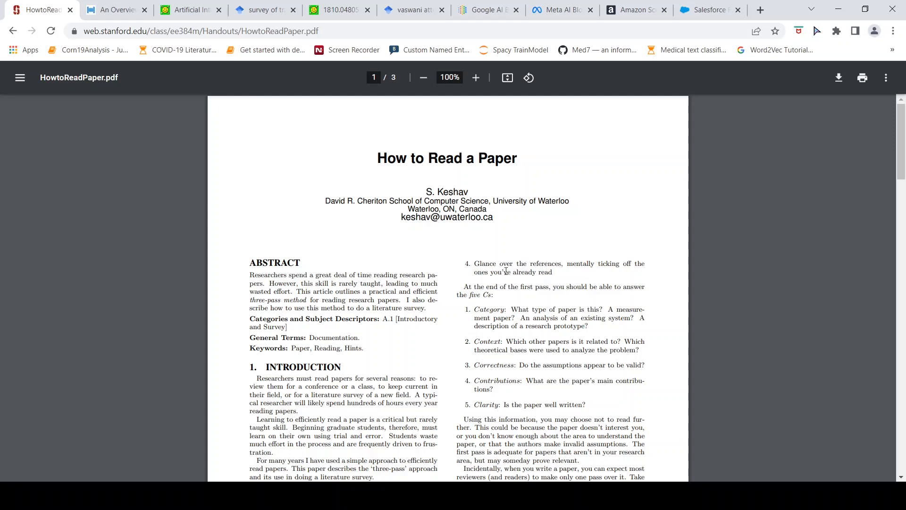
{"action": "mouse_move", "coordinate": [629, 198]}
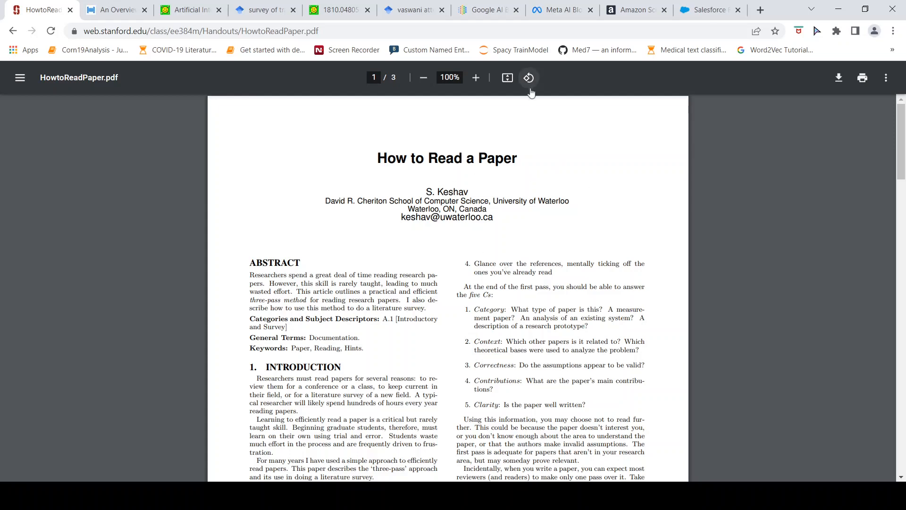
Step: Open the 1810.04805v2 BERT PDF and scroll through its abstract and introduction on page 1
{"action": "left_click", "coordinate": [335, 10]}
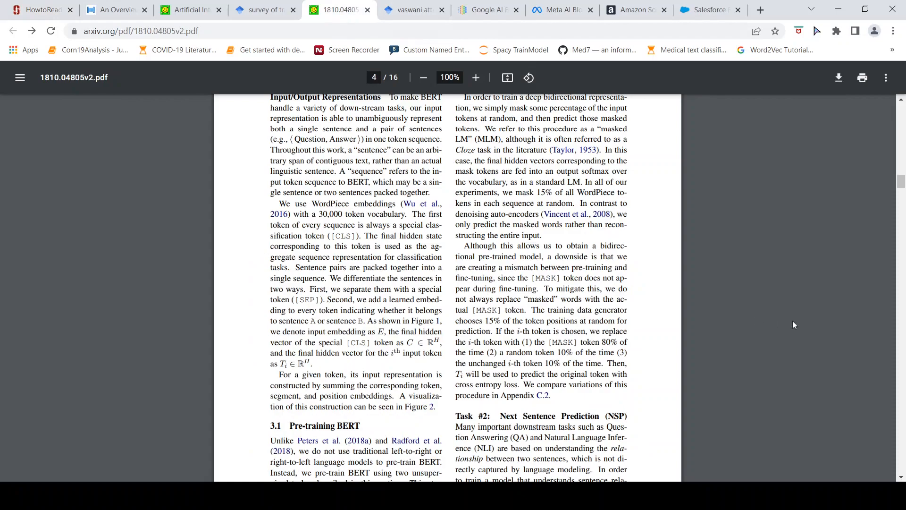
{"action": "scroll", "scroll_direction": "up", "scroll_amount": 3}
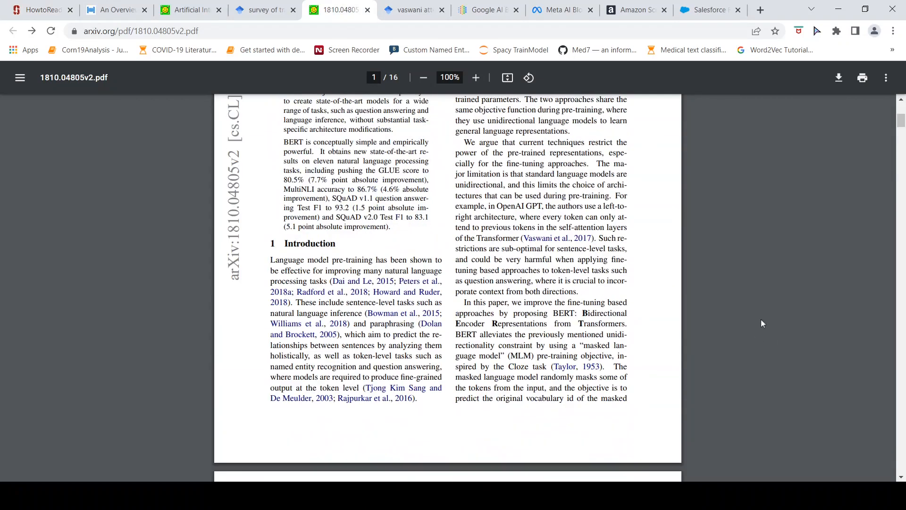
{"action": "scroll", "scroll_direction": "up", "scroll_amount": 3}
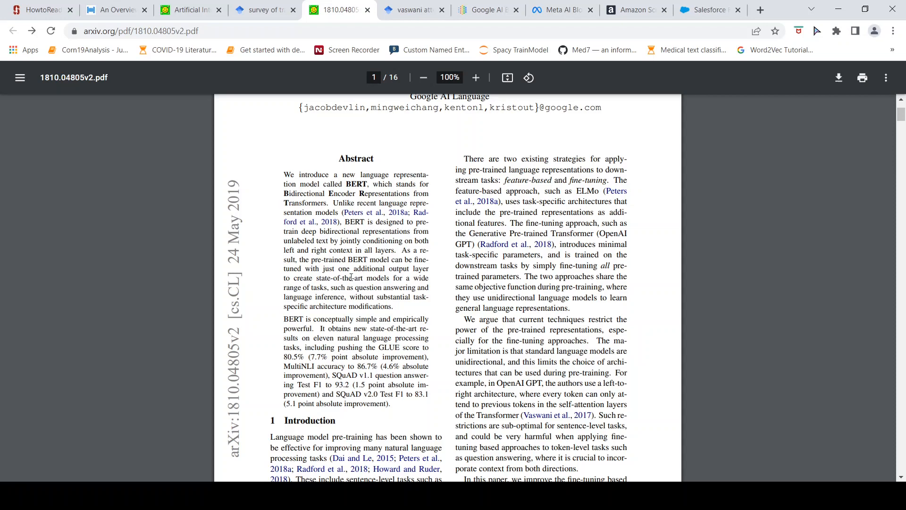
{"action": "scroll", "scroll_direction": "up", "scroll_amount": 3}
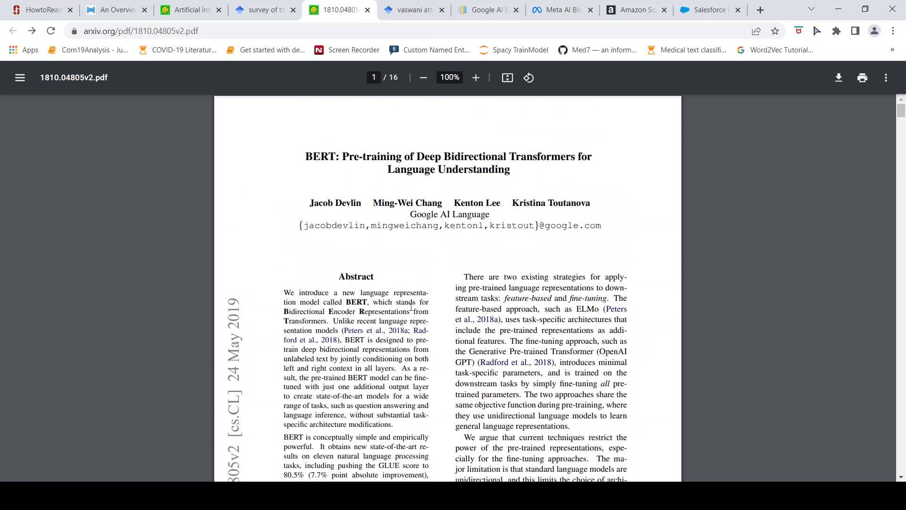
{"action": "scroll", "scroll_direction": "down", "scroll_amount": 3}
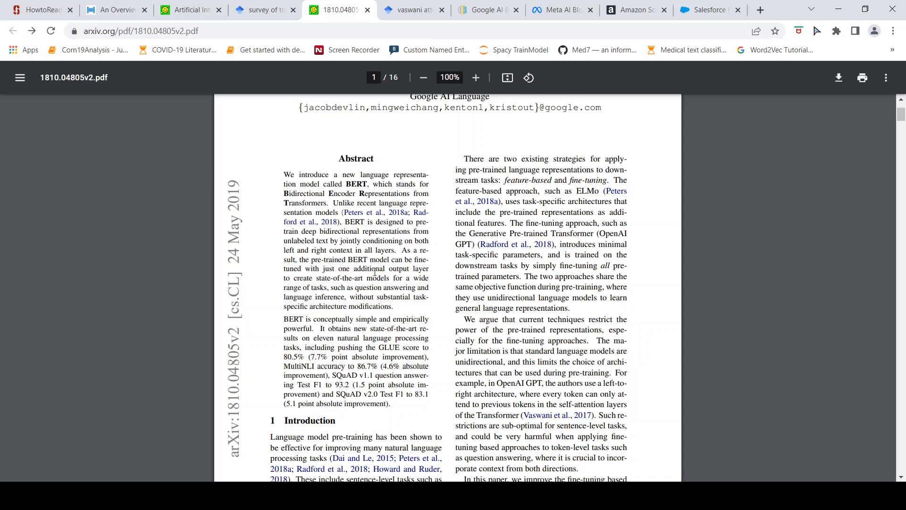
{"action": "scroll", "scroll_direction": "down", "scroll_amount": 3}
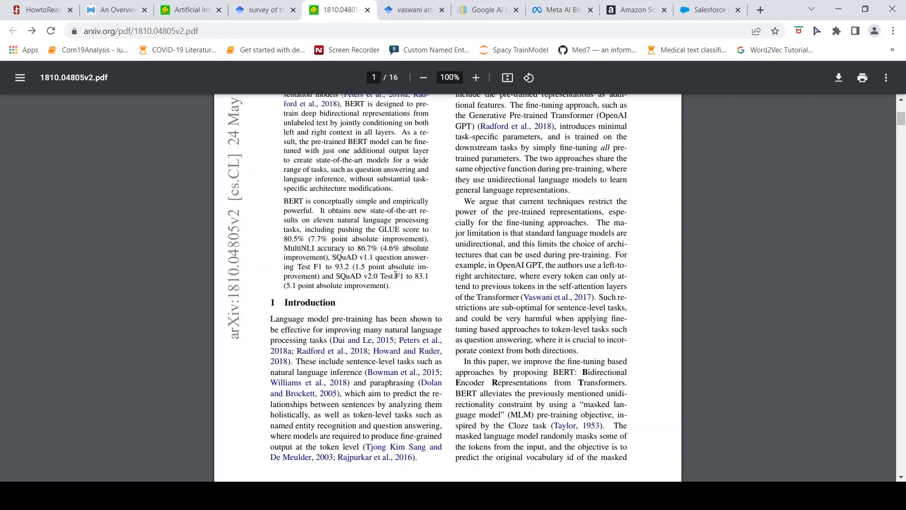
{"action": "scroll", "scroll_direction": "up", "scroll_amount": 3}
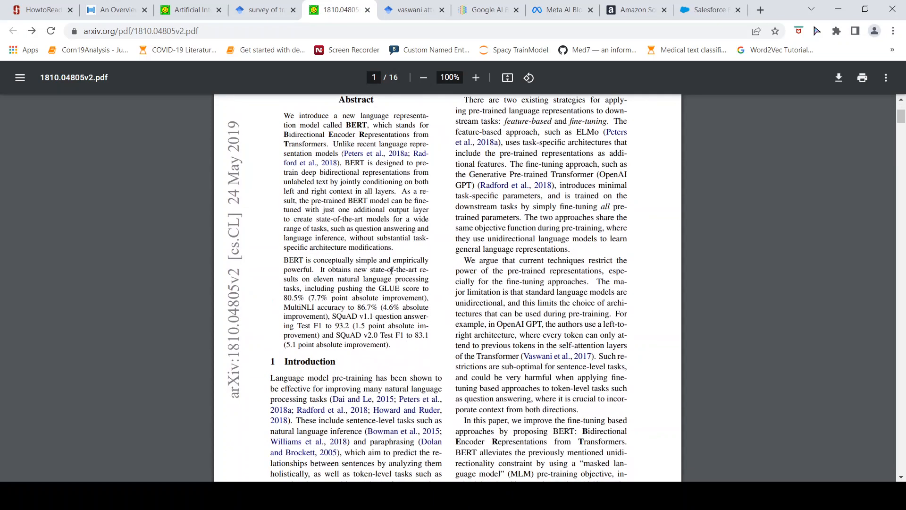
{"action": "scroll", "scroll_direction": "down", "scroll_amount": 3}
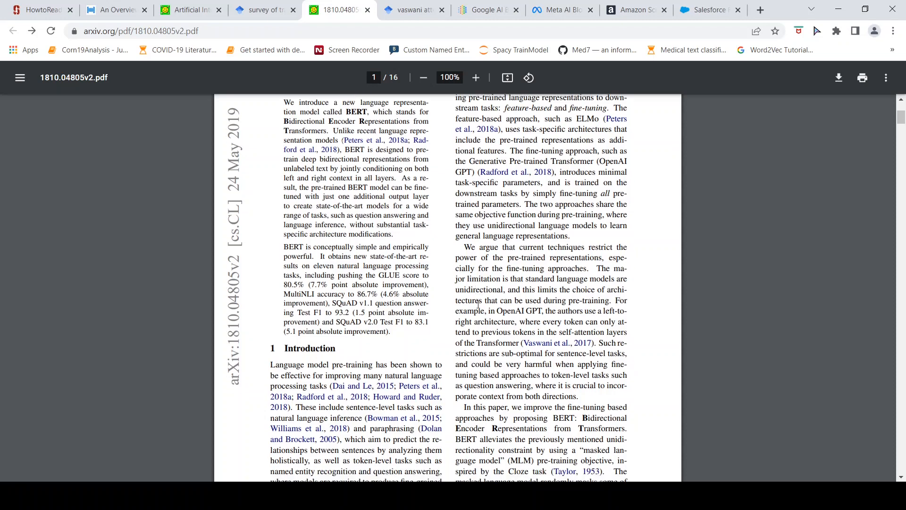
{"action": "scroll", "scroll_direction": "down", "scroll_amount": 3}
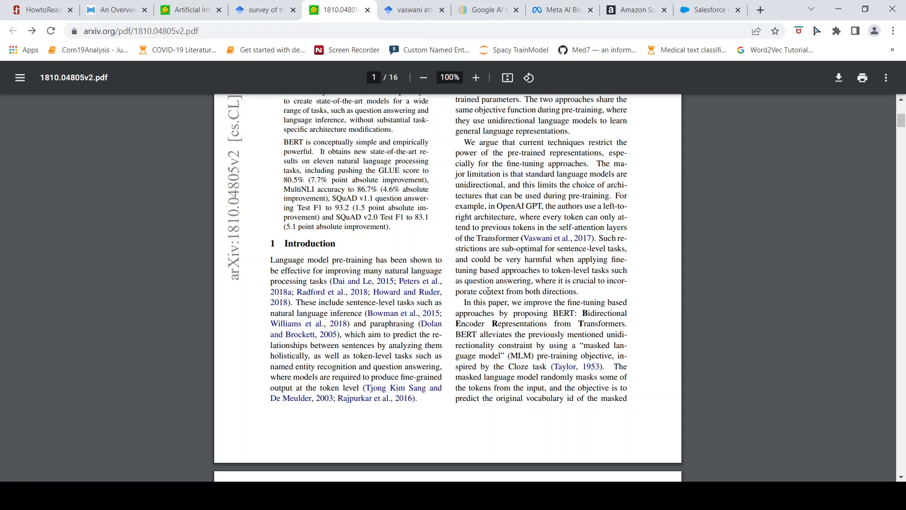
{"action": "mouse_move", "coordinate": [424, 244]}
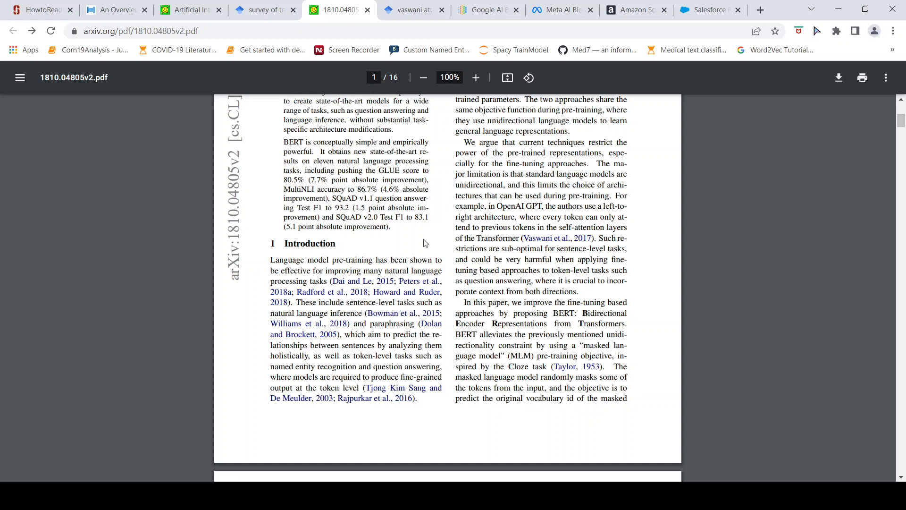
Step: Scroll the Google Scholar 'Attention is all you need' results, then return to the 1810.04805v2 BERT PDF
{"action": "scroll", "scroll_direction": "down", "scroll_amount": 3}
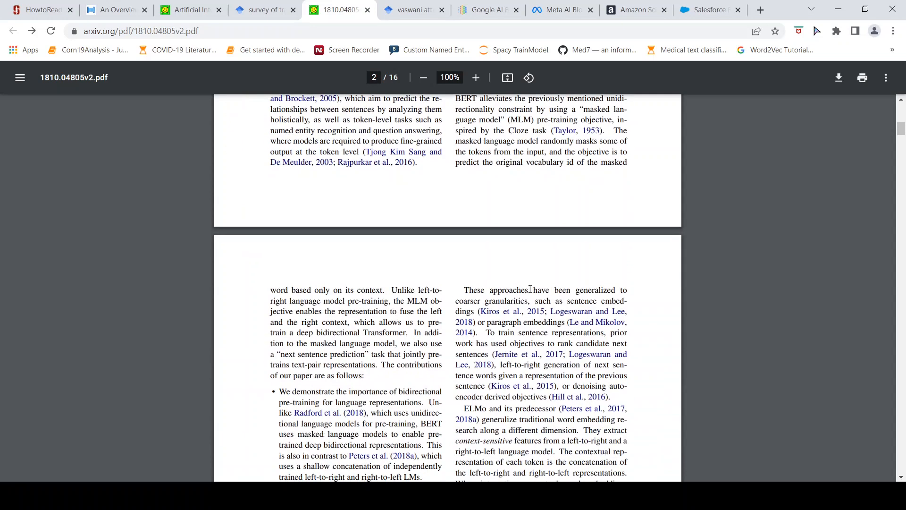
{"action": "scroll", "scroll_direction": "down", "scroll_amount": 3}
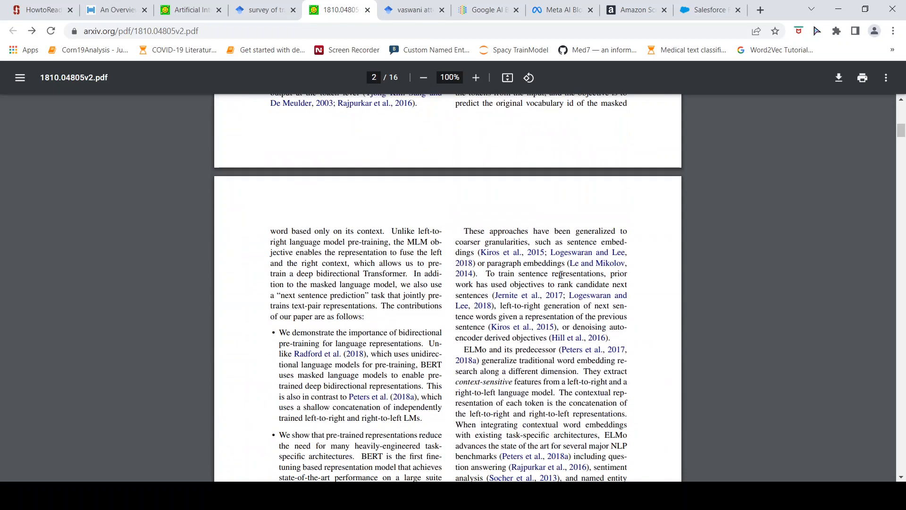
{"action": "scroll", "scroll_direction": "down", "scroll_amount": 3}
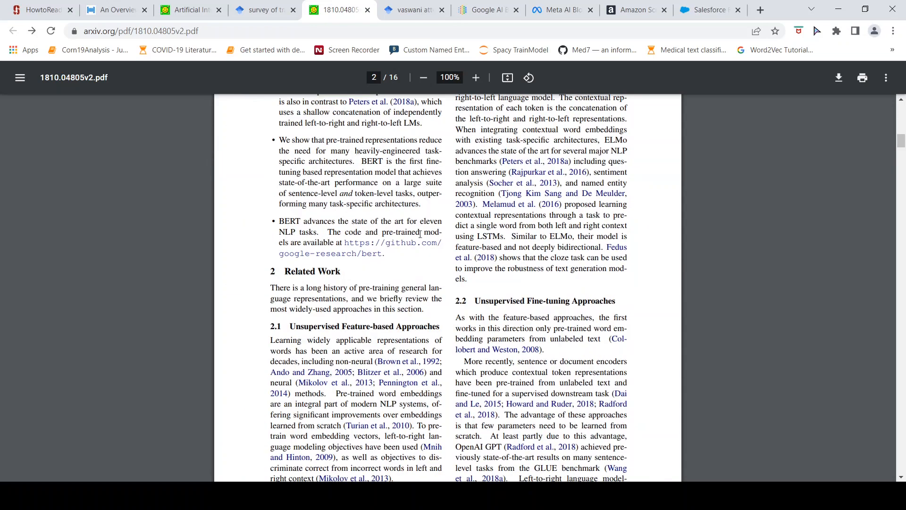
{"action": "scroll", "scroll_direction": "down", "scroll_amount": 3}
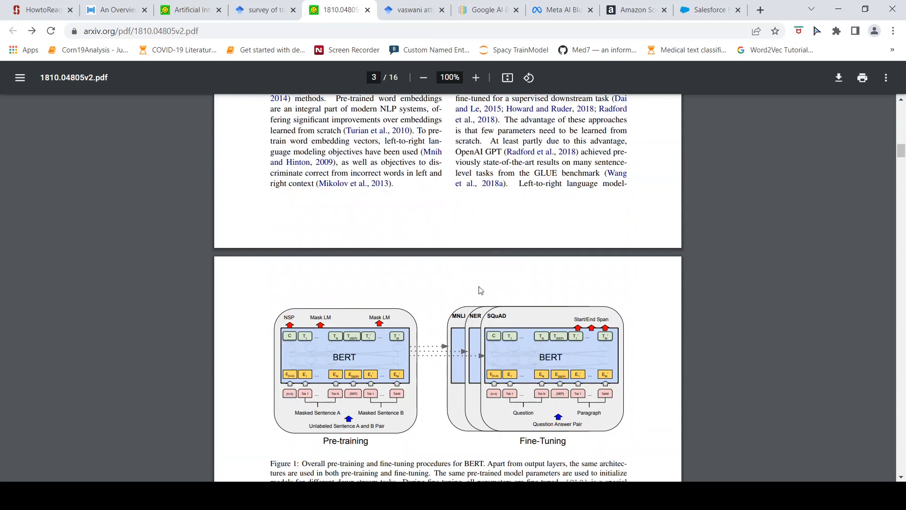
{"action": "scroll", "scroll_direction": "down", "scroll_amount": 3}
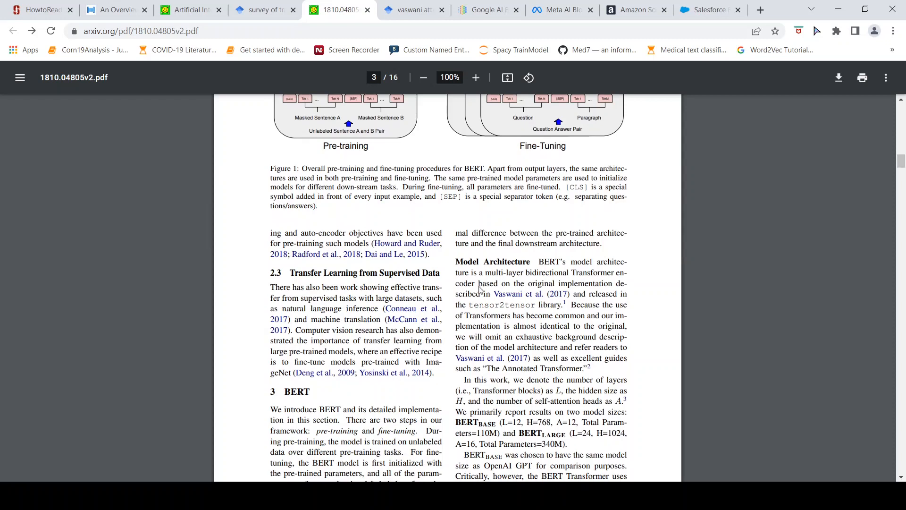
{"action": "mouse_move", "coordinate": [395, 250]}
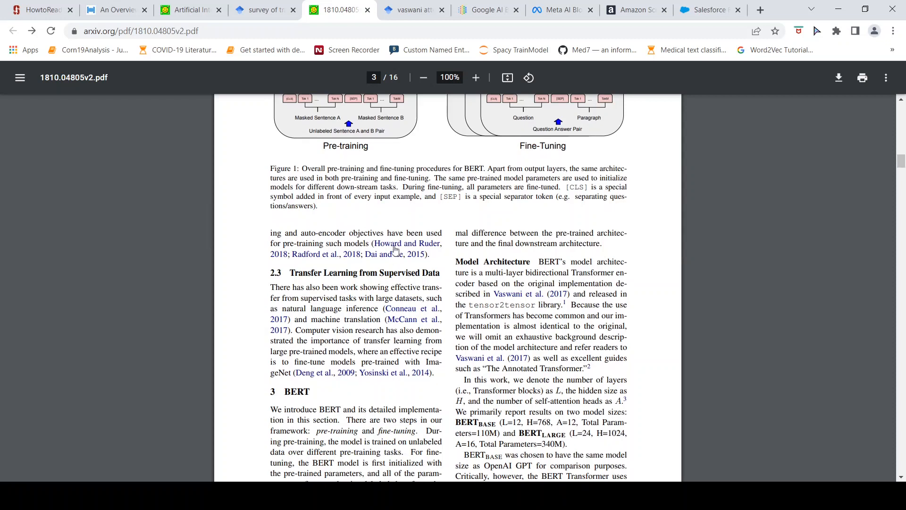
{"action": "mouse_move", "coordinate": [412, 189]}
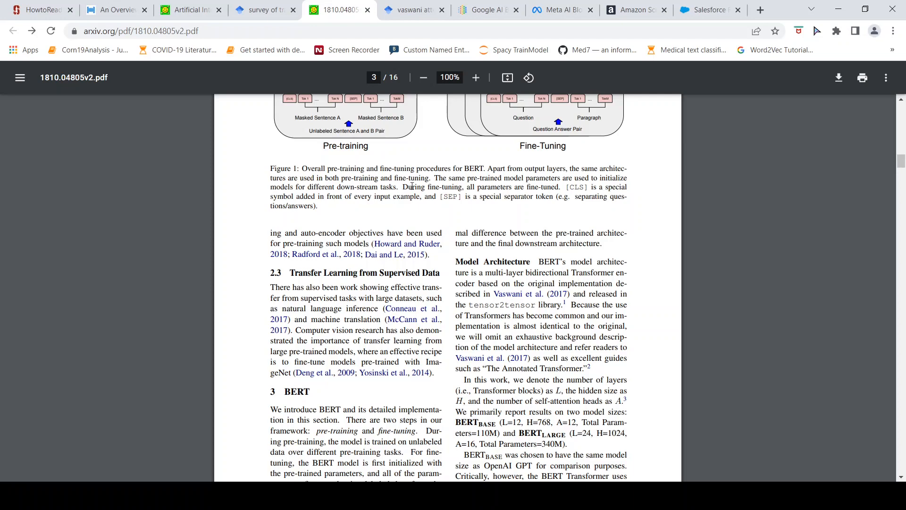
{"action": "mouse_move", "coordinate": [445, 219]}
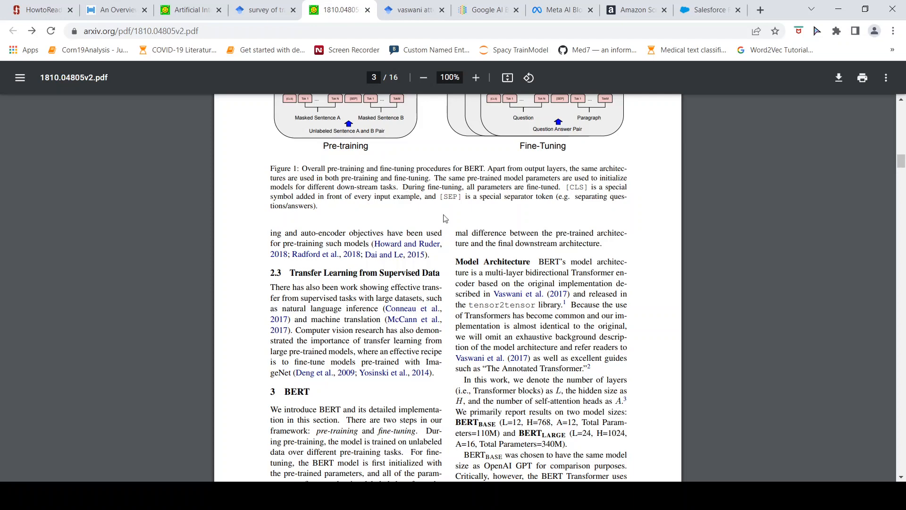
{"action": "scroll", "scroll_direction": "up", "scroll_amount": 3}
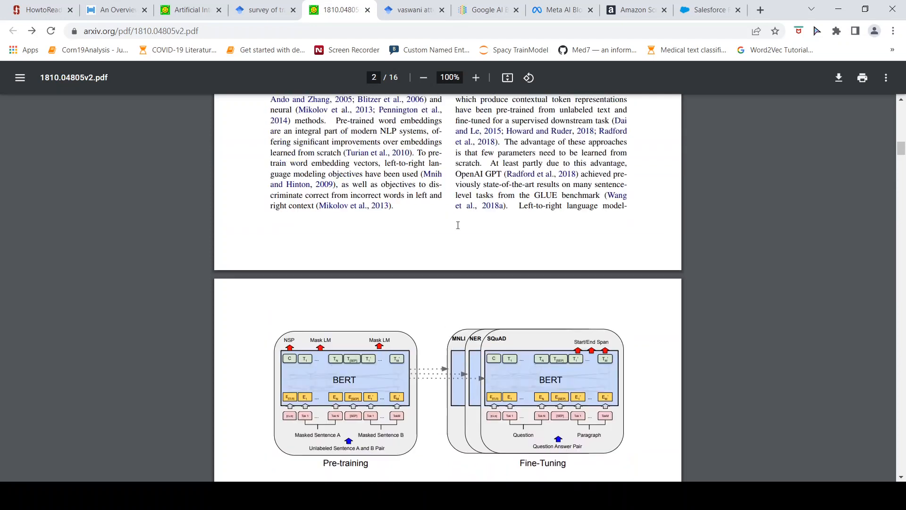
{"action": "scroll", "scroll_direction": "up", "scroll_amount": 3}
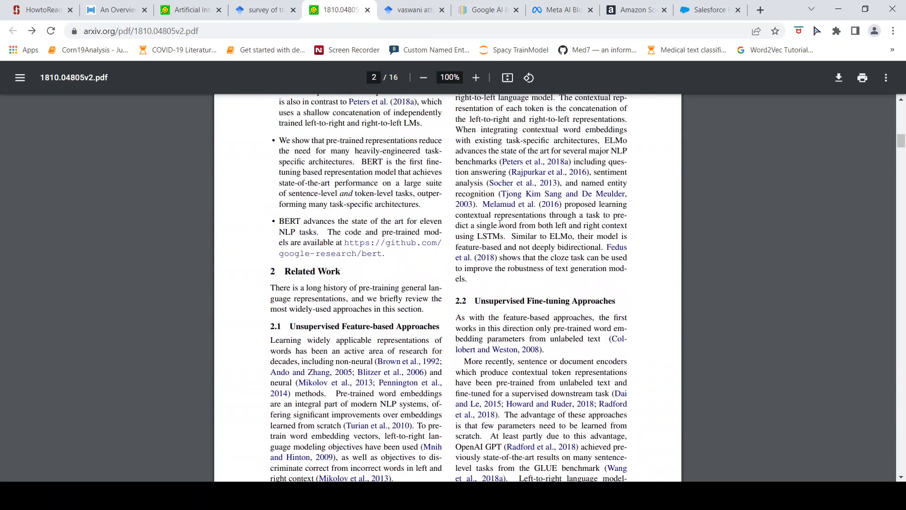
{"action": "scroll", "scroll_direction": "up", "scroll_amount": 3}
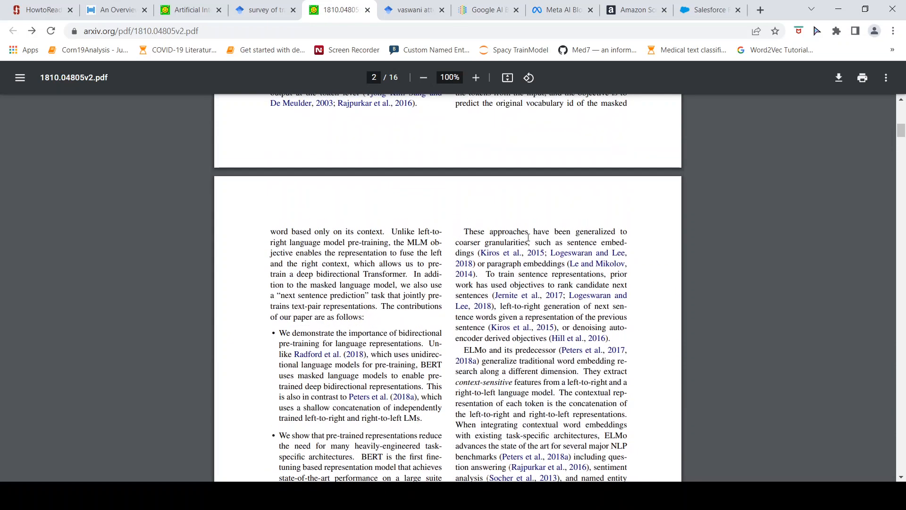
{"action": "scroll", "scroll_direction": "up", "scroll_amount": 3}
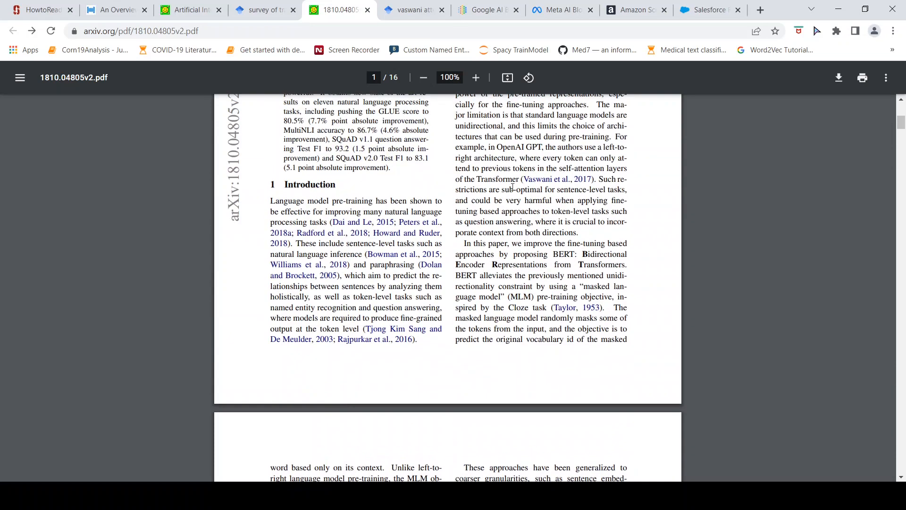
{"action": "mouse_move", "coordinate": [548, 188]}
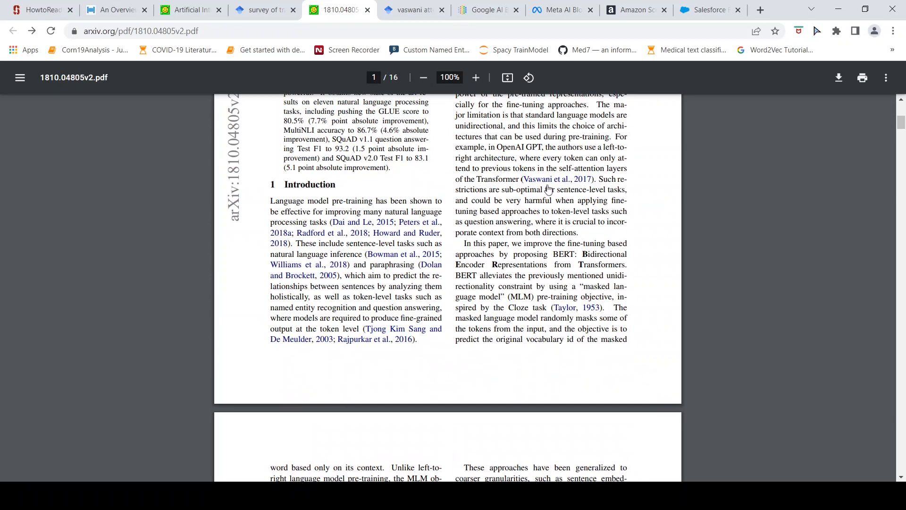
{"action": "left_click", "coordinate": [409, 10]}
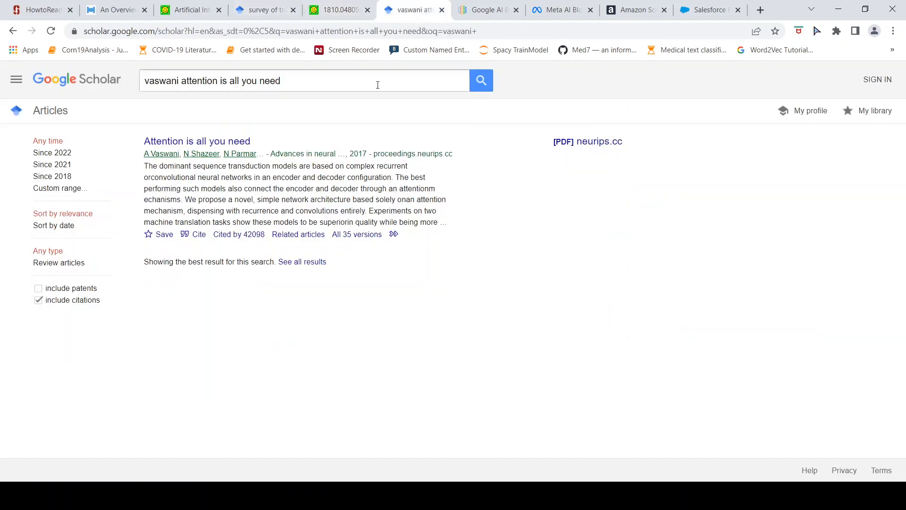
{"action": "mouse_move", "coordinate": [587, 142]}
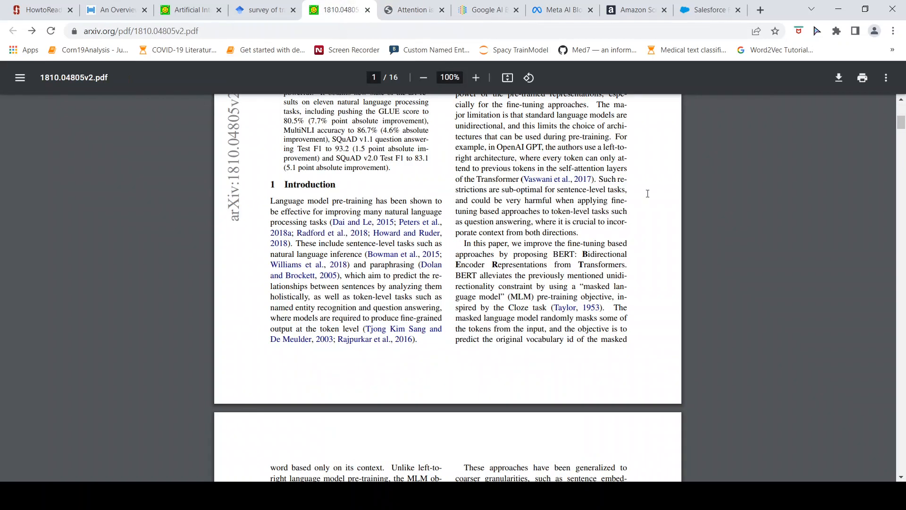
Step: Scroll through the BERT paper's ablation study pages
{"action": "scroll", "scroll_direction": "down", "scroll_amount": 3}
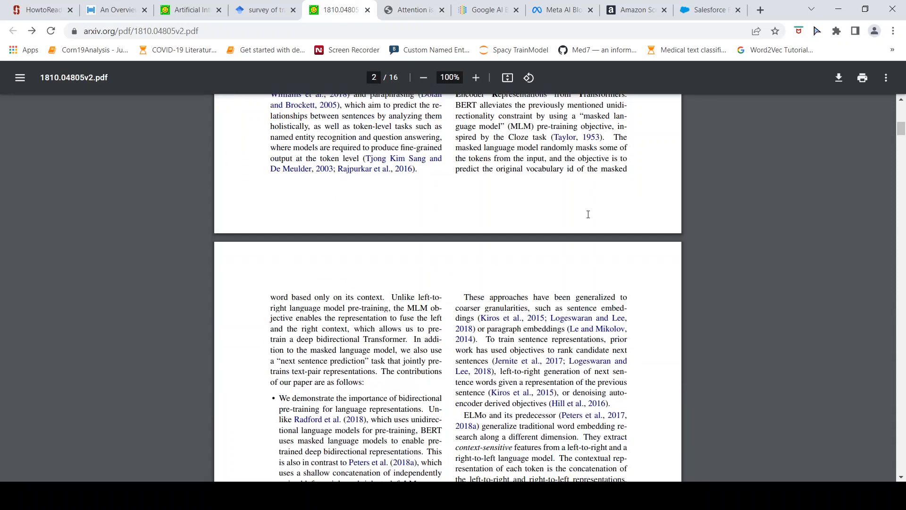
{"action": "scroll", "scroll_direction": "down", "scroll_amount": 3}
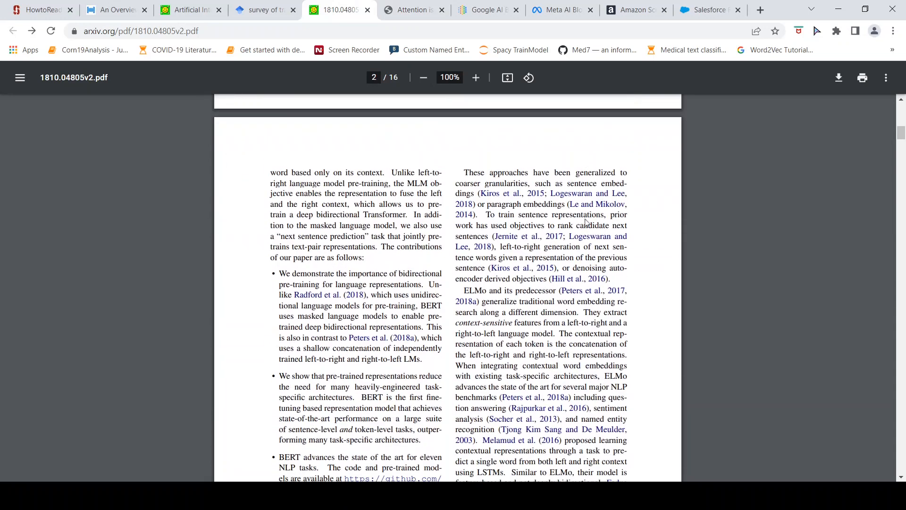
{"action": "scroll", "scroll_direction": "up", "scroll_amount": 3}
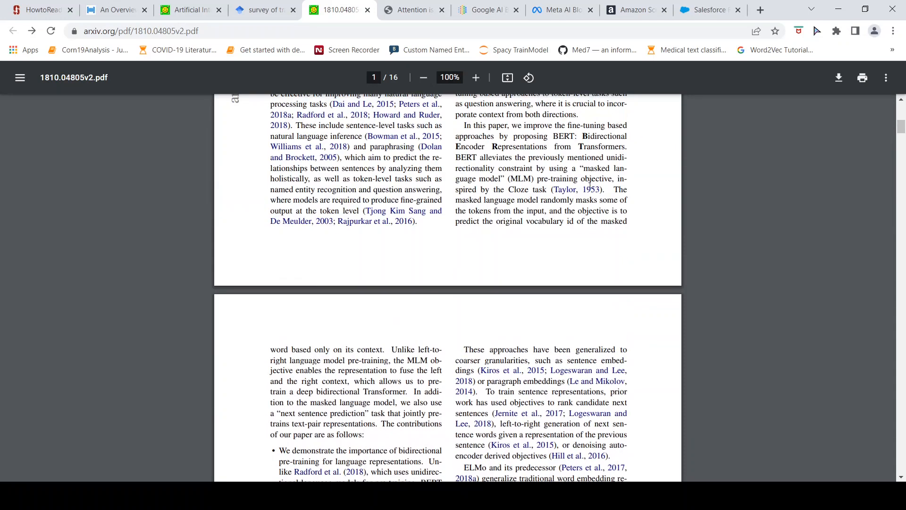
{"action": "scroll", "scroll_direction": "down", "scroll_amount": 3}
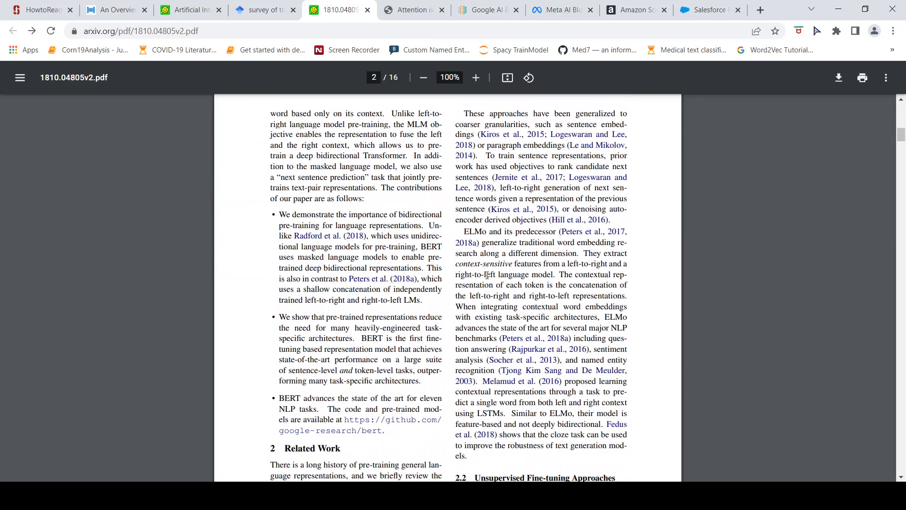
{"action": "scroll", "scroll_direction": "down", "scroll_amount": 3}
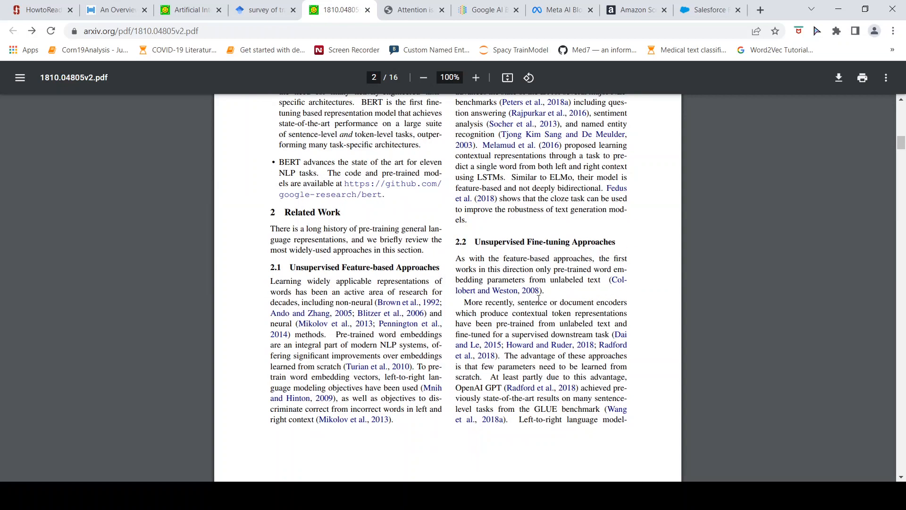
{"action": "scroll", "scroll_direction": "down", "scroll_amount": 3}
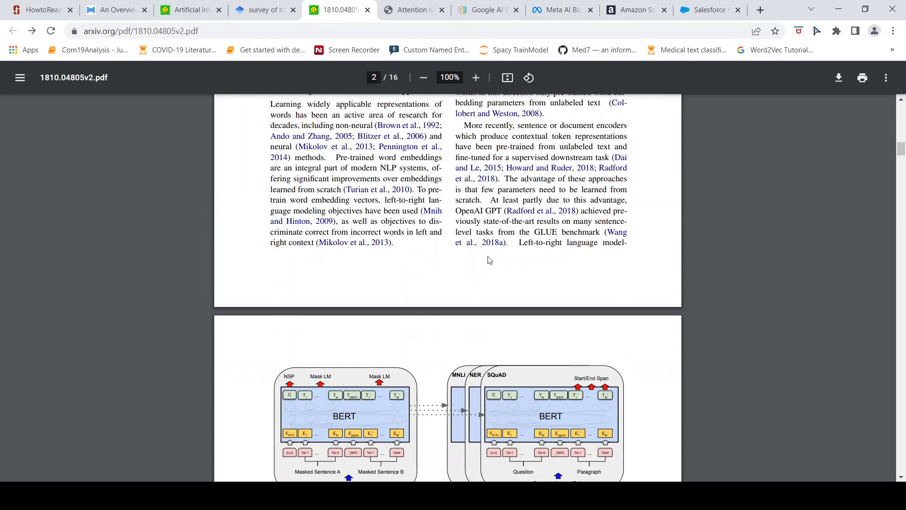
{"action": "scroll", "scroll_direction": "down", "scroll_amount": 3}
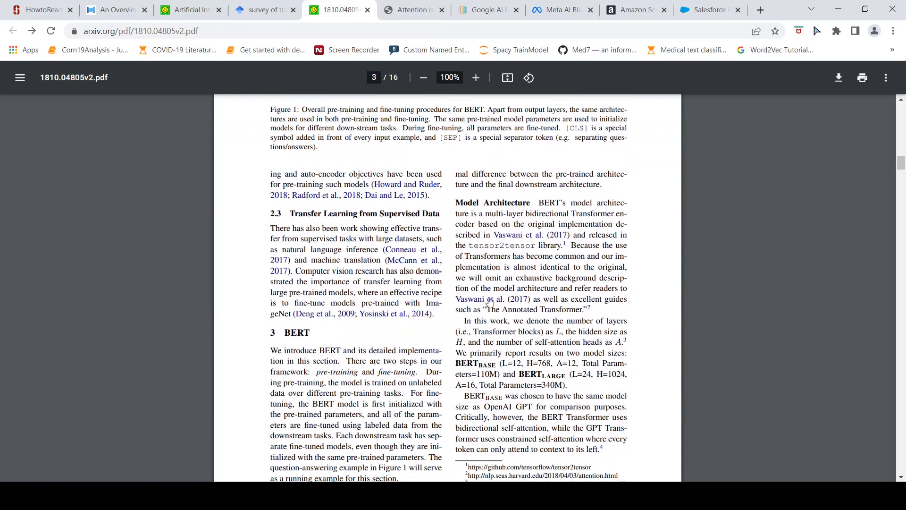
{"action": "mouse_move", "coordinate": [426, 222]}
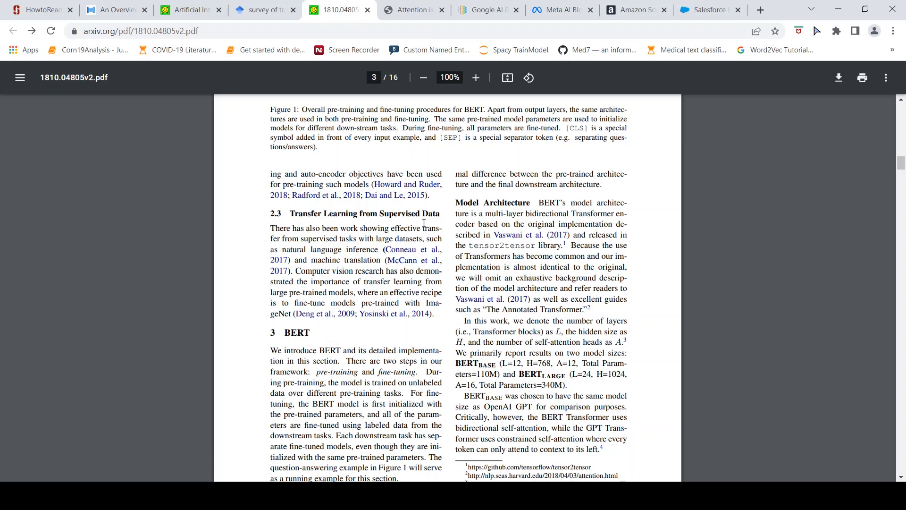
{"action": "scroll", "scroll_direction": "up", "scroll_amount": 3}
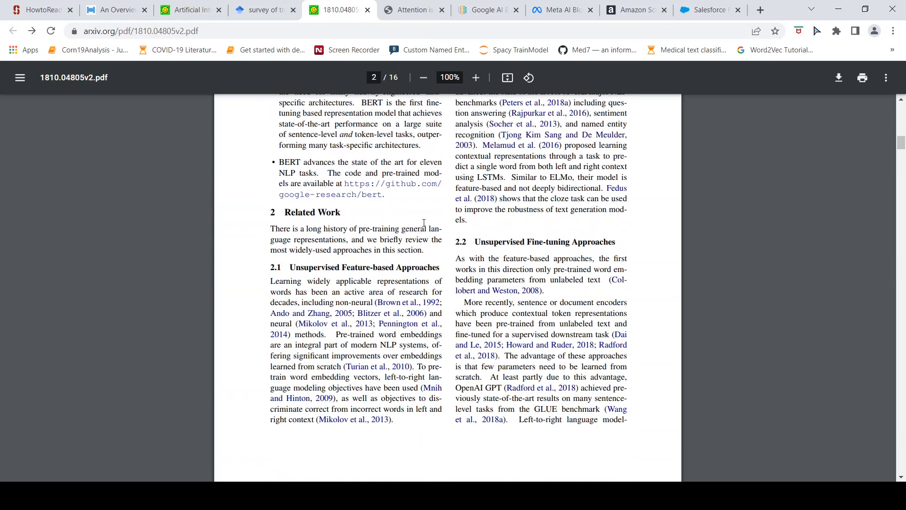
{"action": "mouse_move", "coordinate": [407, 200]}
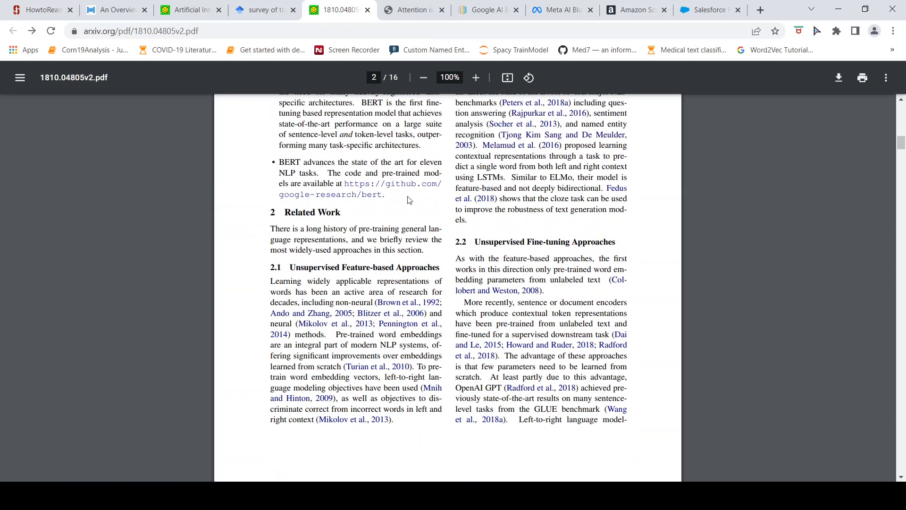
{"action": "scroll", "scroll_direction": "up", "scroll_amount": 3}
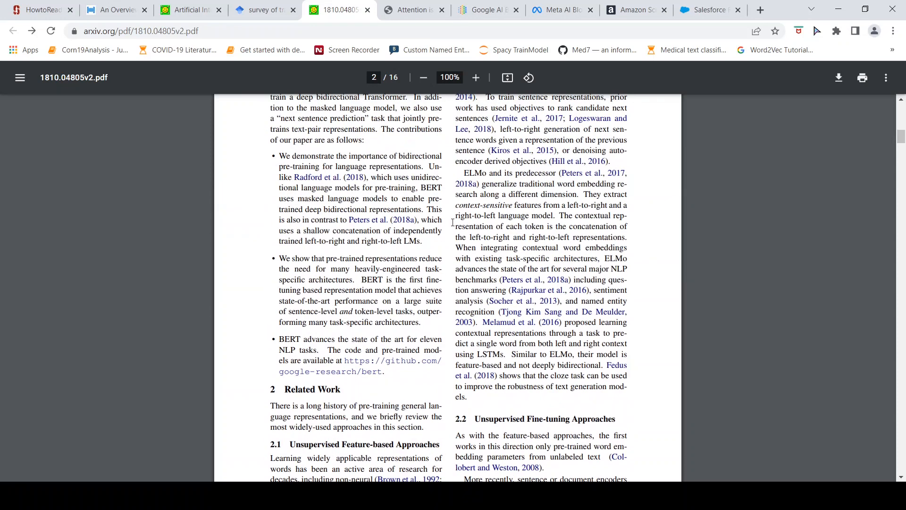
{"action": "scroll", "scroll_direction": "down", "scroll_amount": 3}
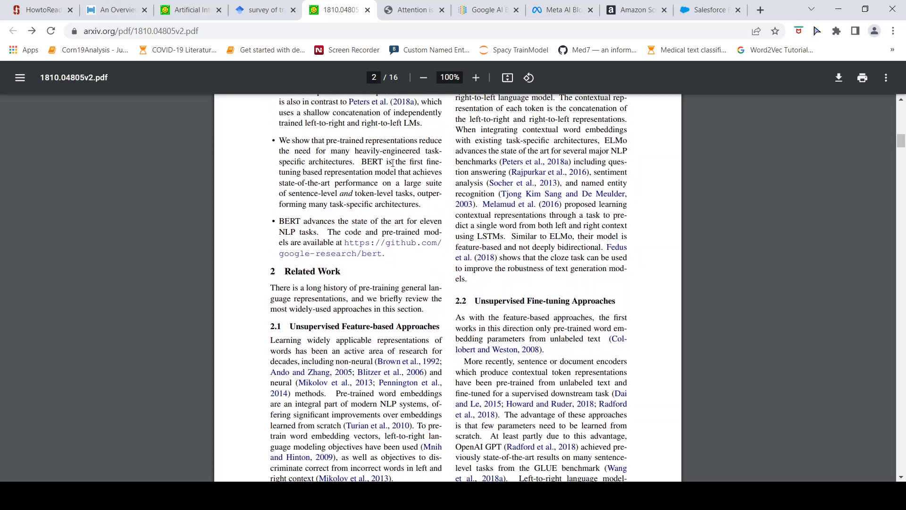
{"action": "scroll", "scroll_direction": "down", "scroll_amount": 3}
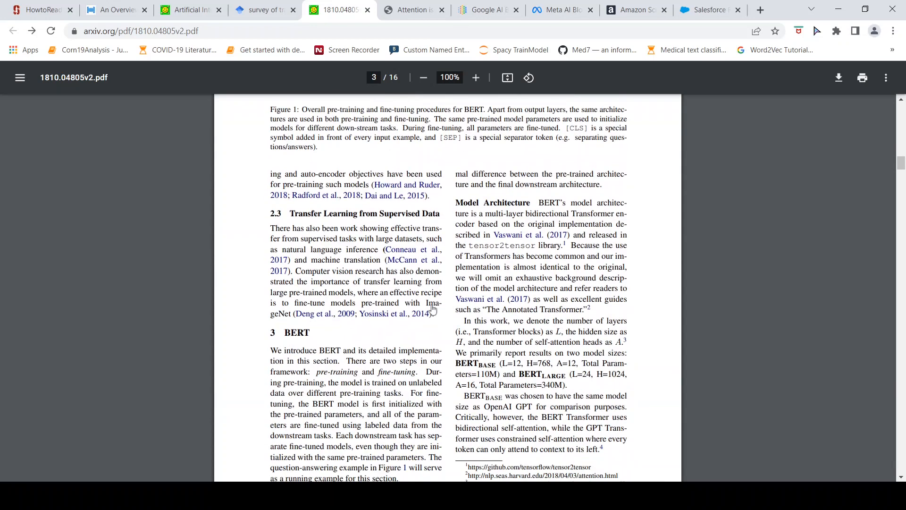
{"action": "scroll", "scroll_direction": "down", "scroll_amount": 3}
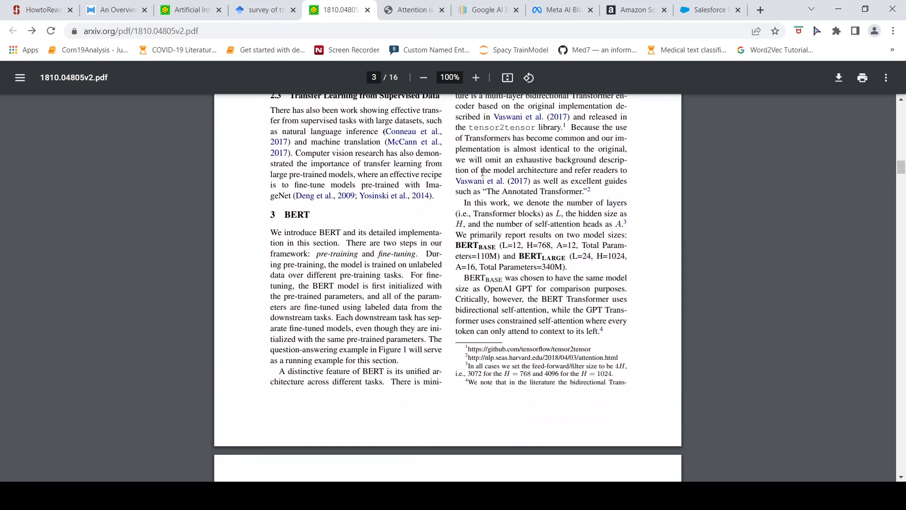
{"action": "scroll", "scroll_direction": "down", "scroll_amount": 3}
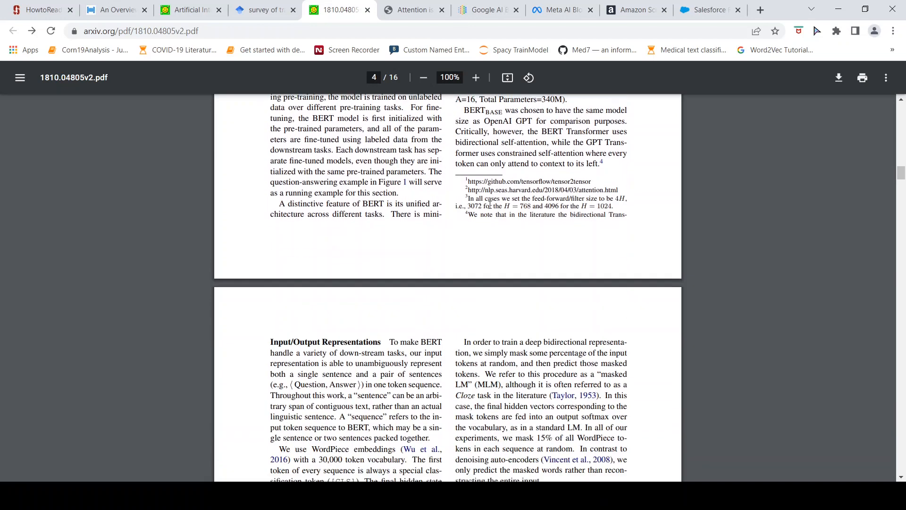
{"action": "scroll", "scroll_direction": "down", "scroll_amount": 3}
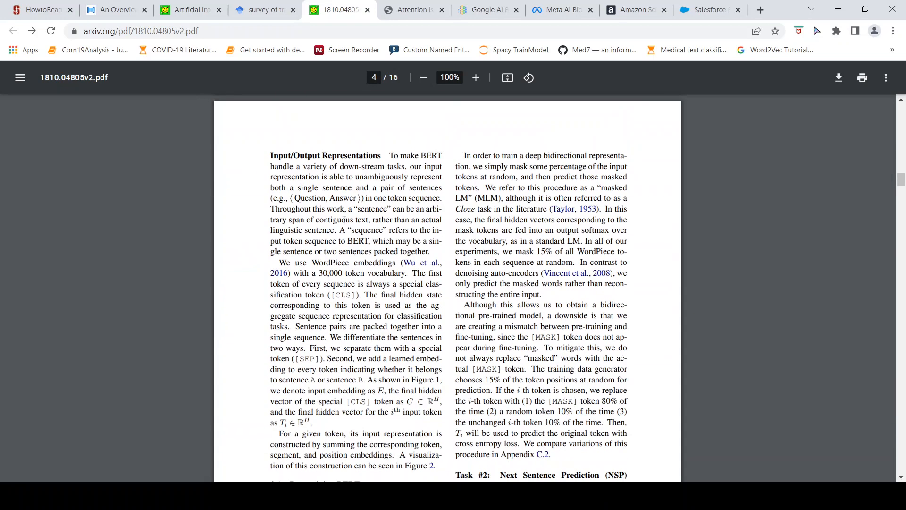
{"action": "scroll", "scroll_direction": "down", "scroll_amount": 3}
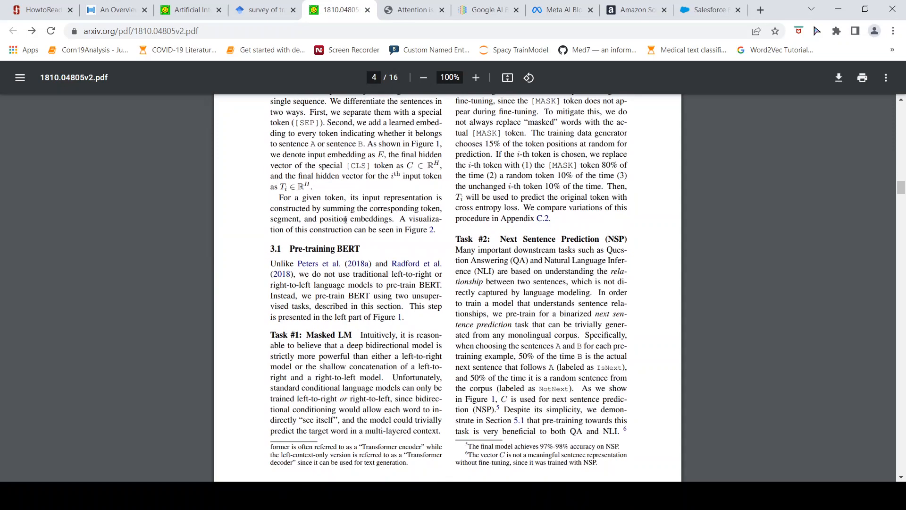
{"action": "scroll", "scroll_direction": "down", "scroll_amount": 3}
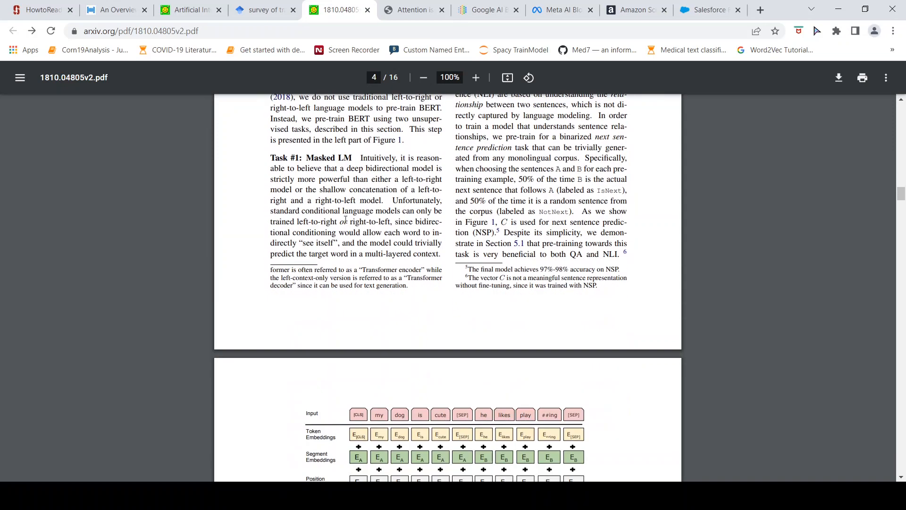
{"action": "scroll", "scroll_direction": "down", "scroll_amount": 3}
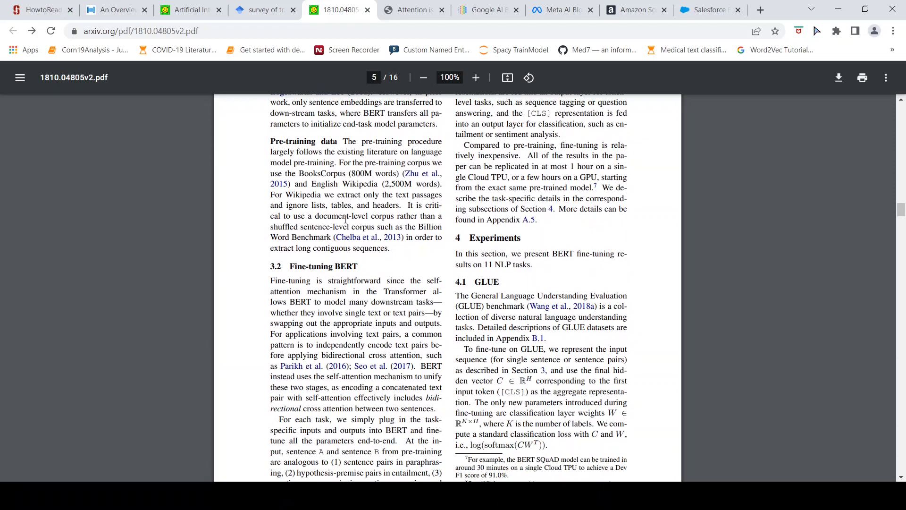
{"action": "mouse_move", "coordinate": [495, 262]}
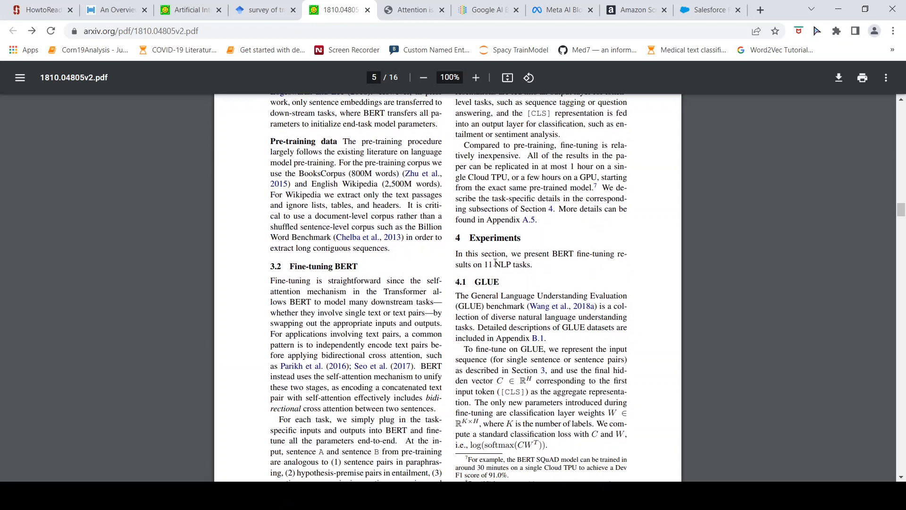
Step: Read BERT's conclusion through page 9, then switch to the How to Read a Paper handout
{"action": "scroll", "scroll_direction": "down", "scroll_amount": 3}
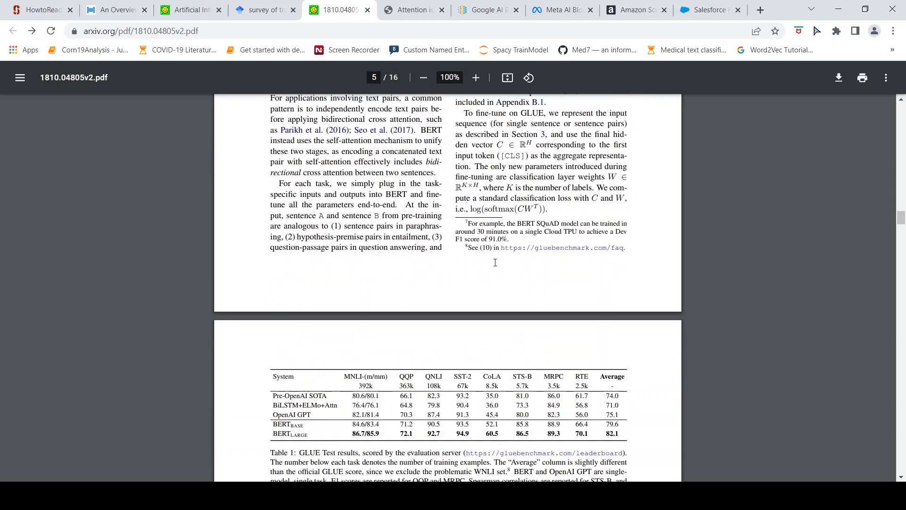
{"action": "scroll", "scroll_direction": "down", "scroll_amount": 3}
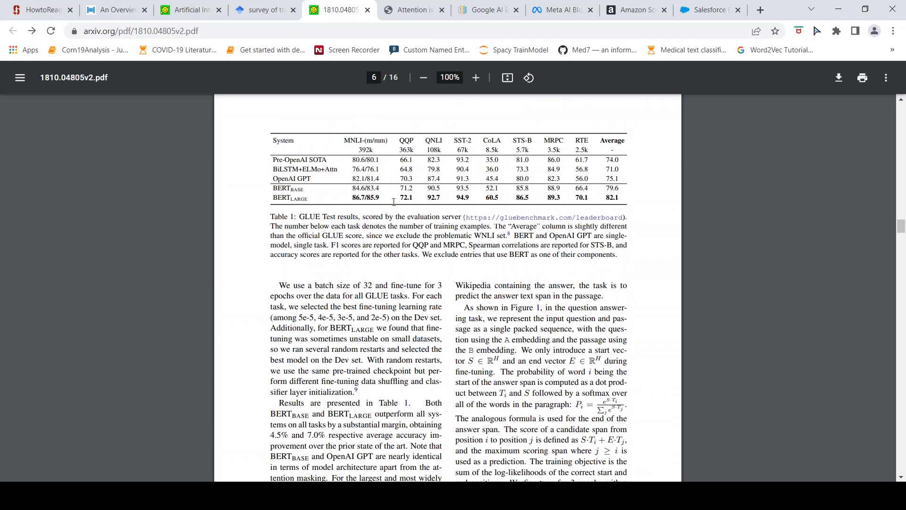
{"action": "scroll", "scroll_direction": "down", "scroll_amount": 3}
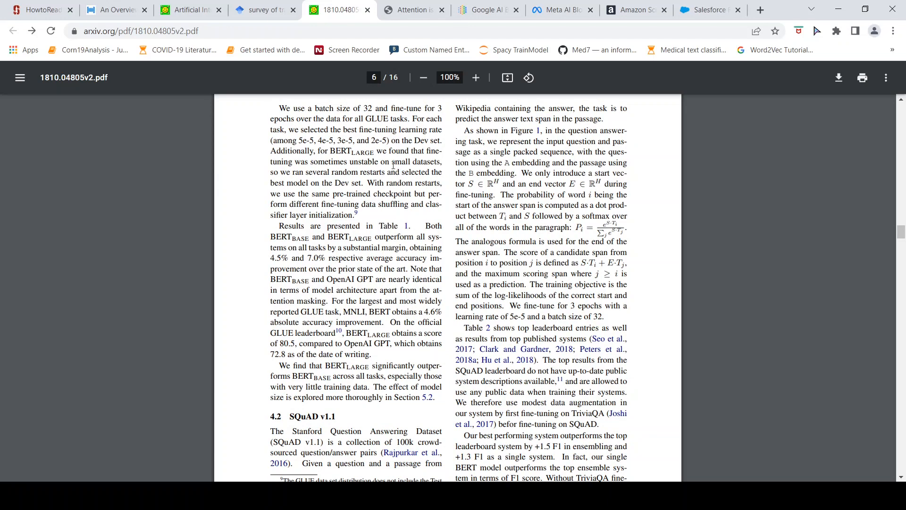
{"action": "scroll", "scroll_direction": "down", "scroll_amount": 3}
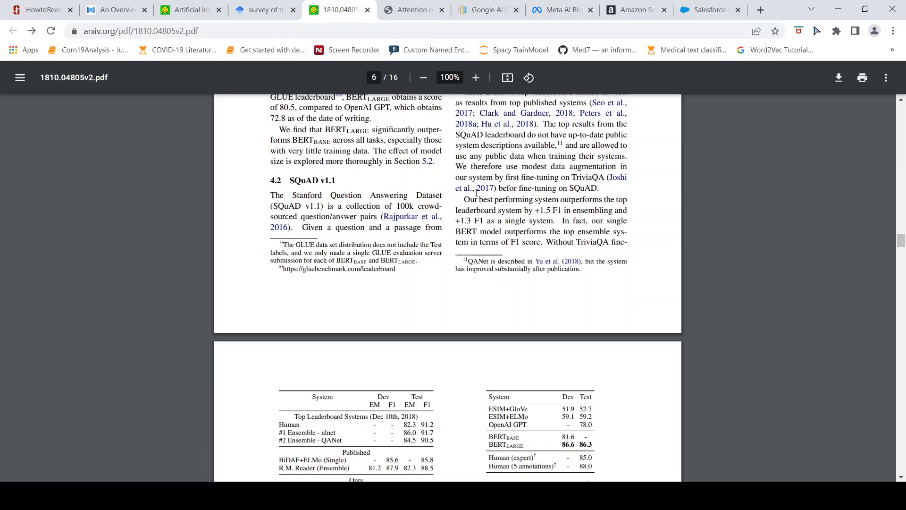
{"action": "scroll", "scroll_direction": "down", "scroll_amount": 3}
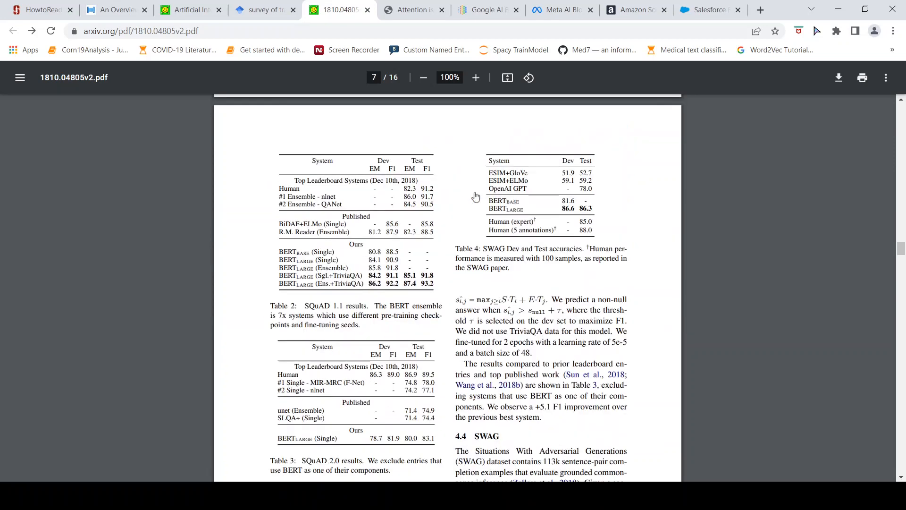
{"action": "scroll", "scroll_direction": "down", "scroll_amount": 3}
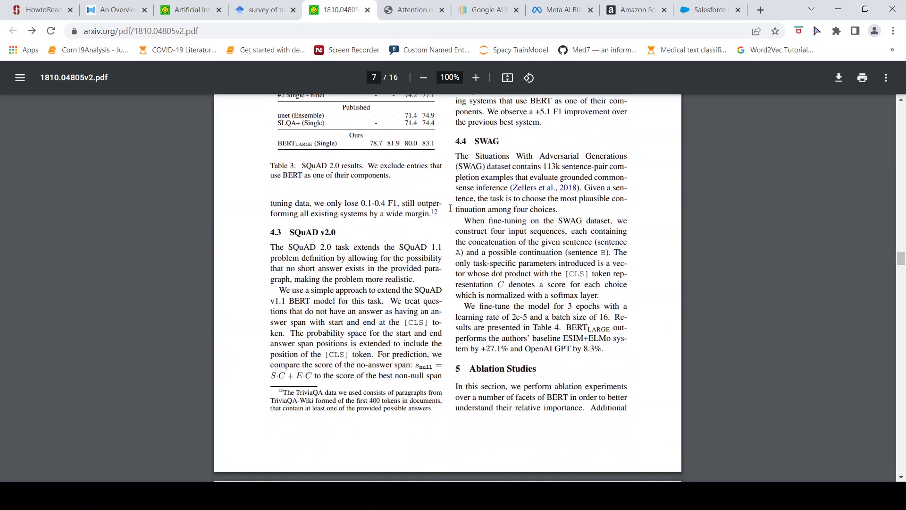
{"action": "mouse_move", "coordinate": [447, 198]}
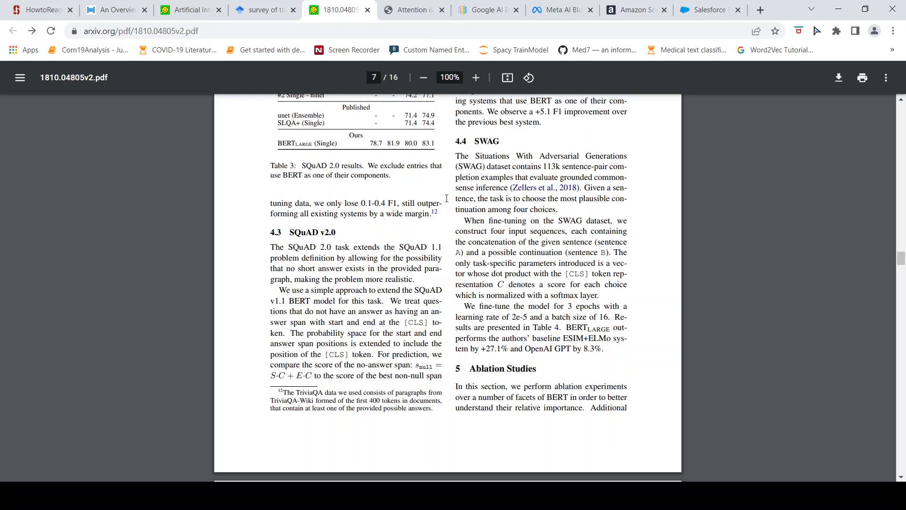
{"action": "scroll", "scroll_direction": "down", "scroll_amount": 3}
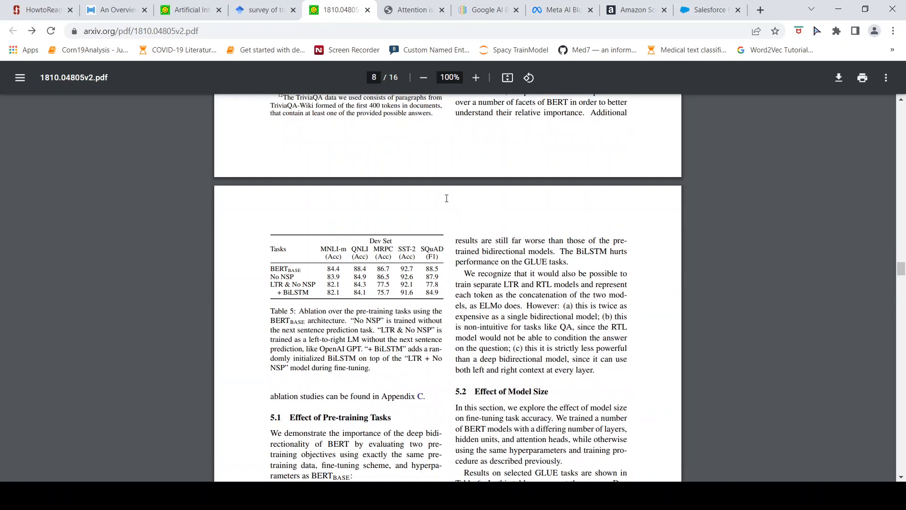
{"action": "scroll", "scroll_direction": "down", "scroll_amount": 3}
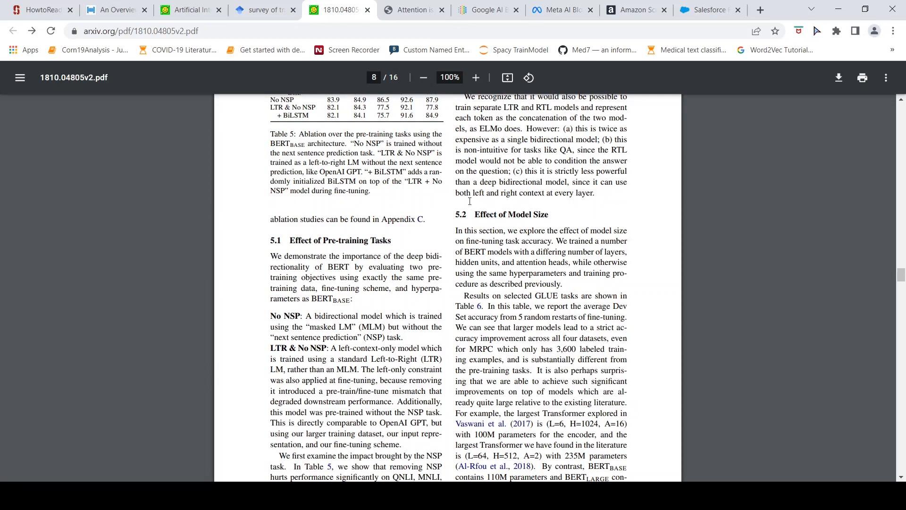
{"action": "scroll", "scroll_direction": "down", "scroll_amount": 3}
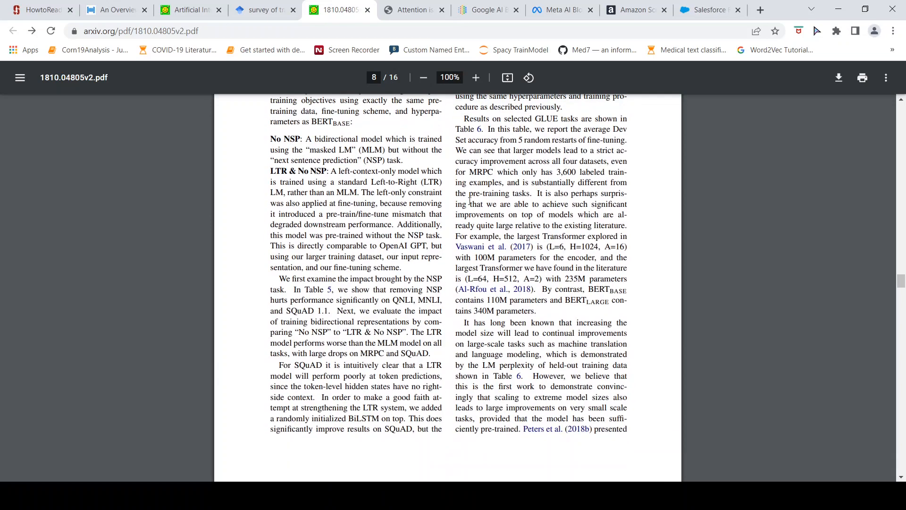
{"action": "scroll", "scroll_direction": "down", "scroll_amount": 3}
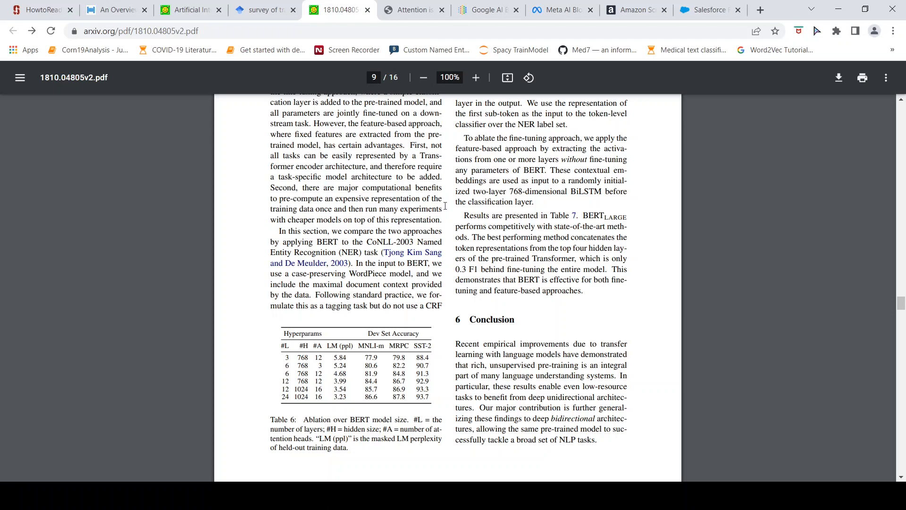
{"action": "scroll", "scroll_direction": "up", "scroll_amount": 3}
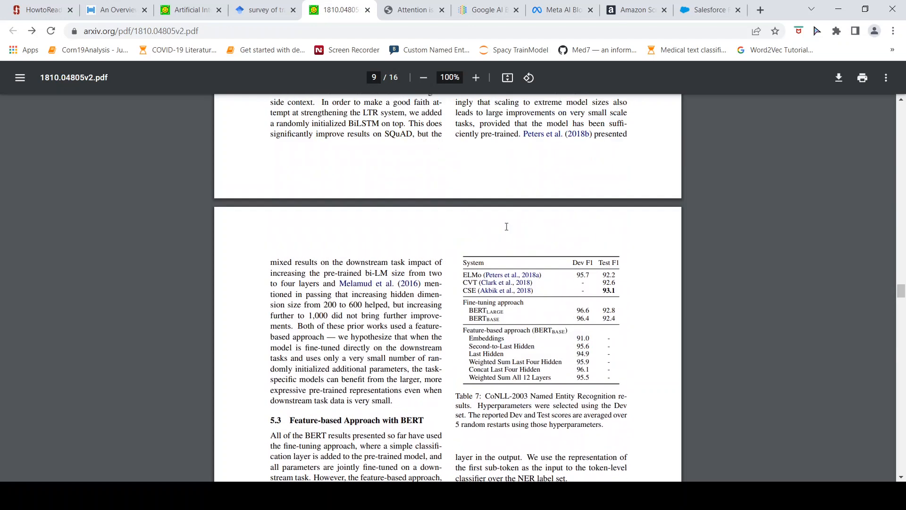
{"action": "mouse_move", "coordinate": [455, 206]}
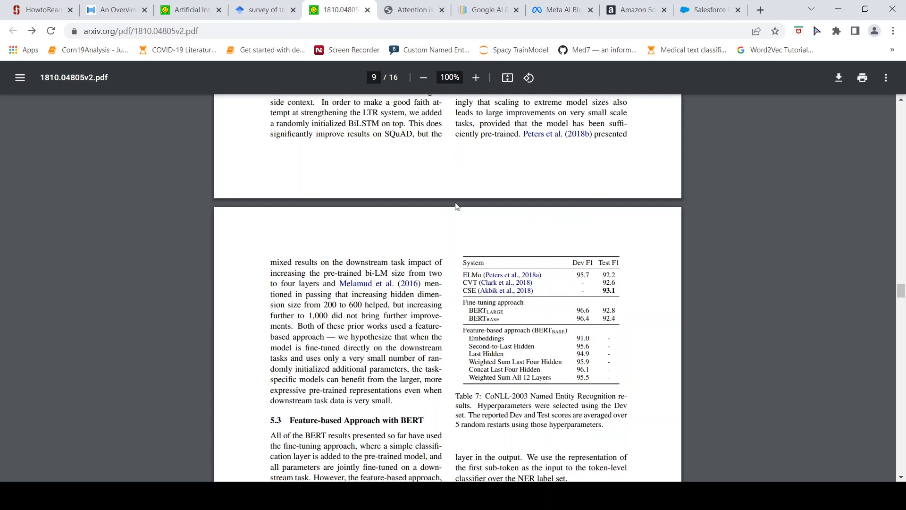
{"action": "mouse_move", "coordinate": [369, 185]}
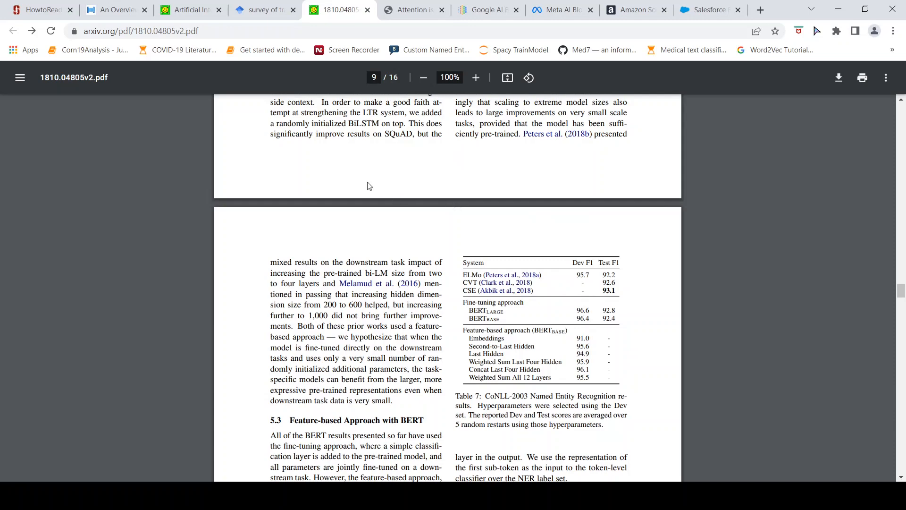
{"action": "left_click", "coordinate": [41, 10]}
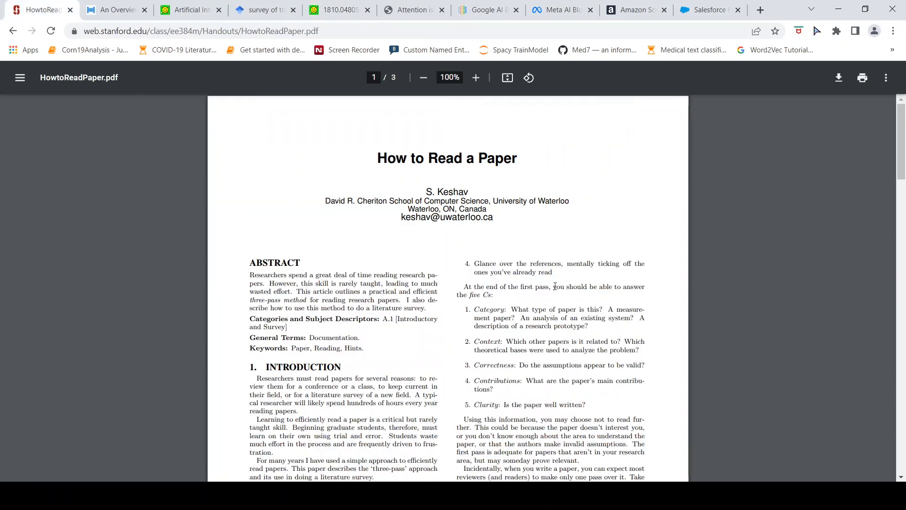
{"action": "scroll", "scroll_direction": "down", "scroll_amount": 3}
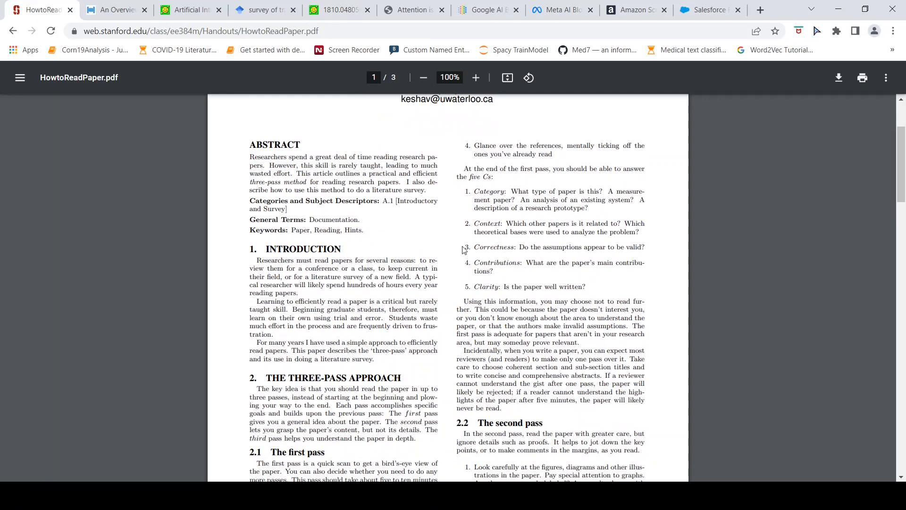
{"action": "scroll", "scroll_direction": "down", "scroll_amount": 3}
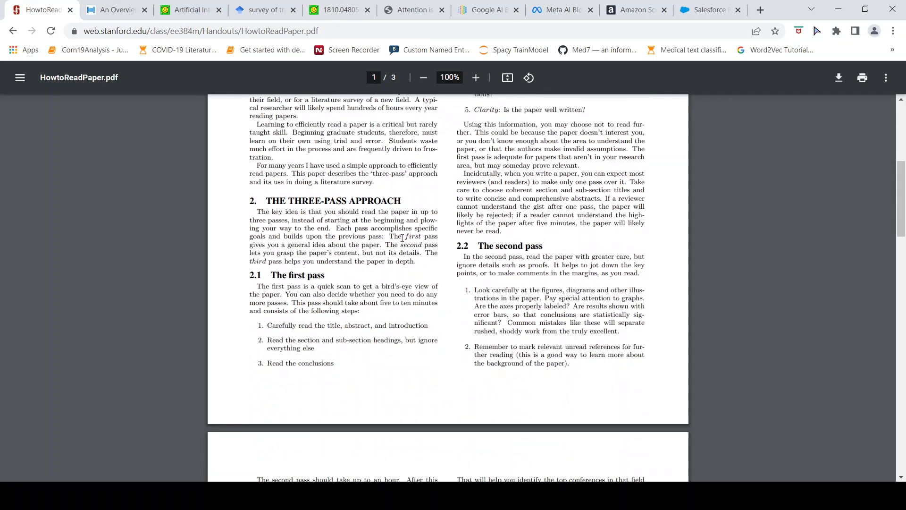
{"action": "mouse_move", "coordinate": [359, 219]}
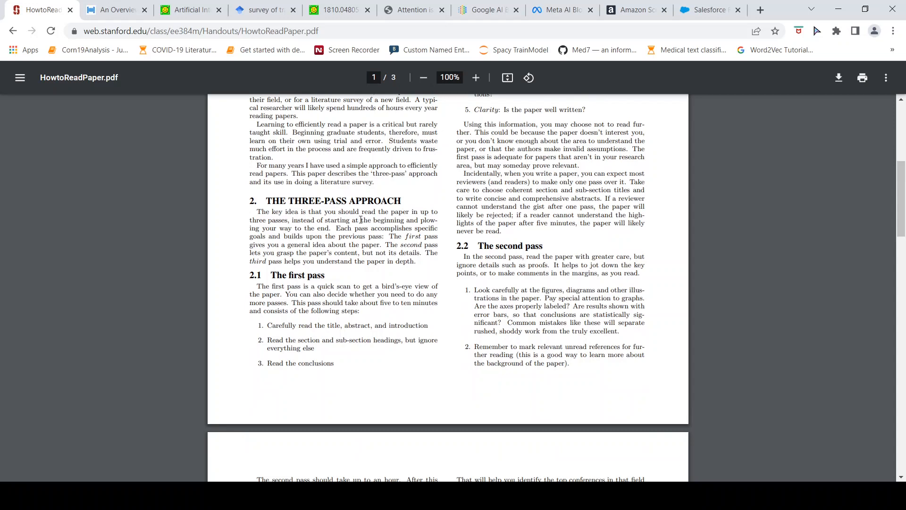
{"action": "mouse_move", "coordinate": [389, 230]}
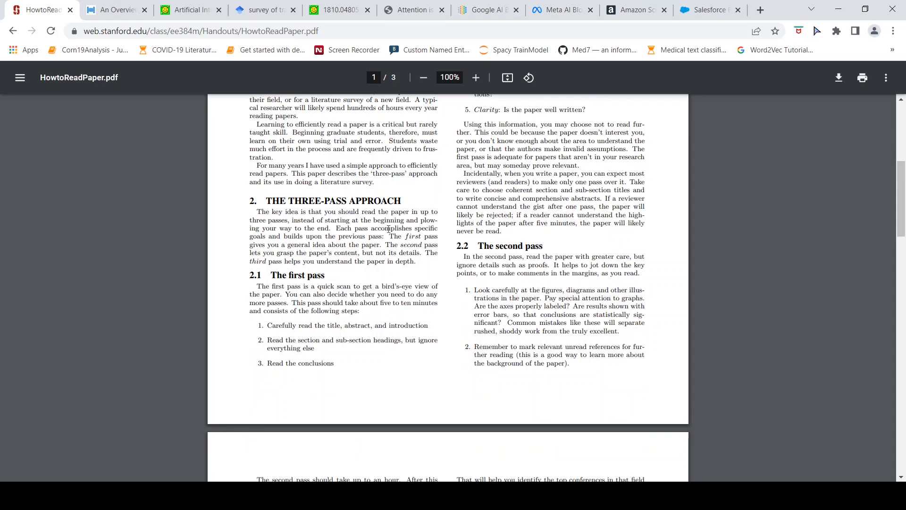
{"action": "mouse_move", "coordinate": [532, 240]}
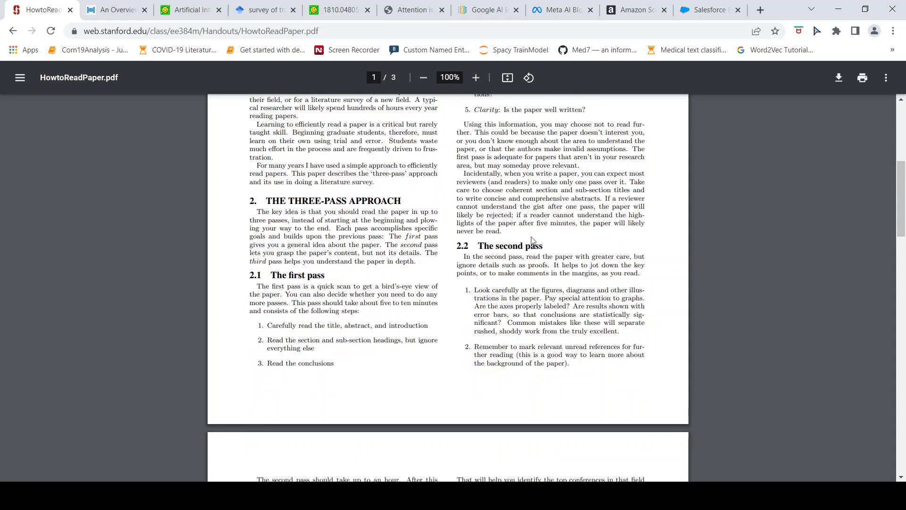
{"action": "scroll", "scroll_direction": "up", "scroll_amount": 3}
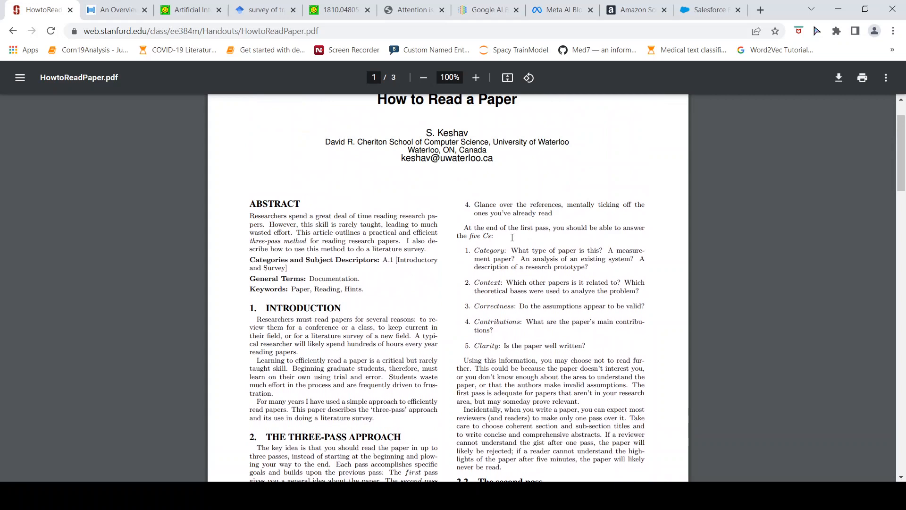
{"action": "scroll", "scroll_direction": "down", "scroll_amount": 3}
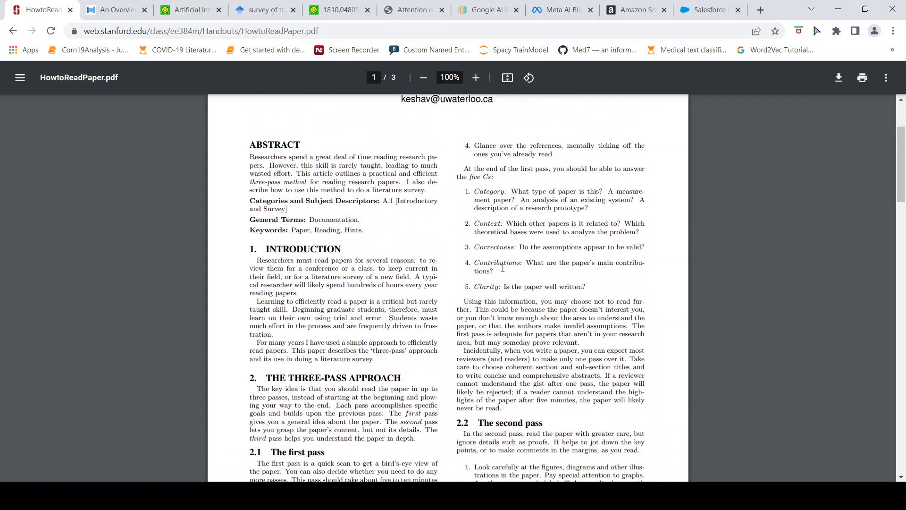
{"action": "scroll", "scroll_direction": "down", "scroll_amount": 3}
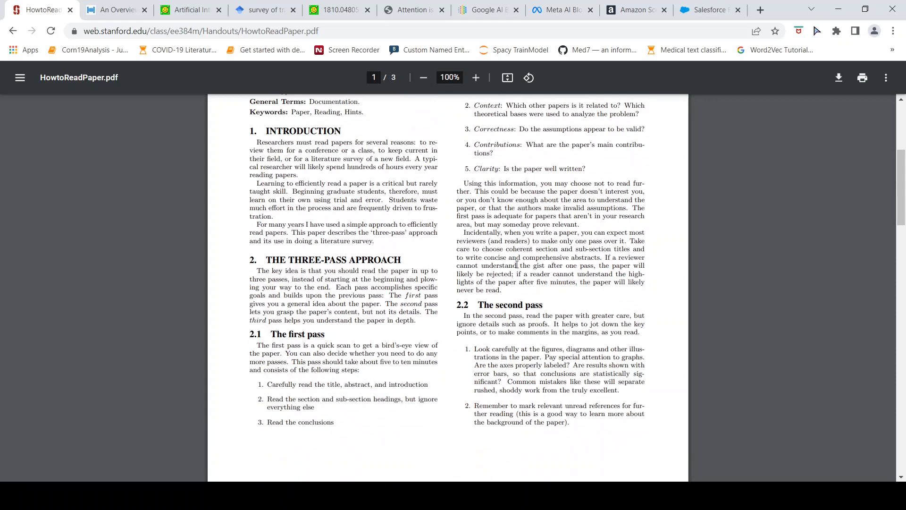
{"action": "scroll", "scroll_direction": "down", "scroll_amount": 3}
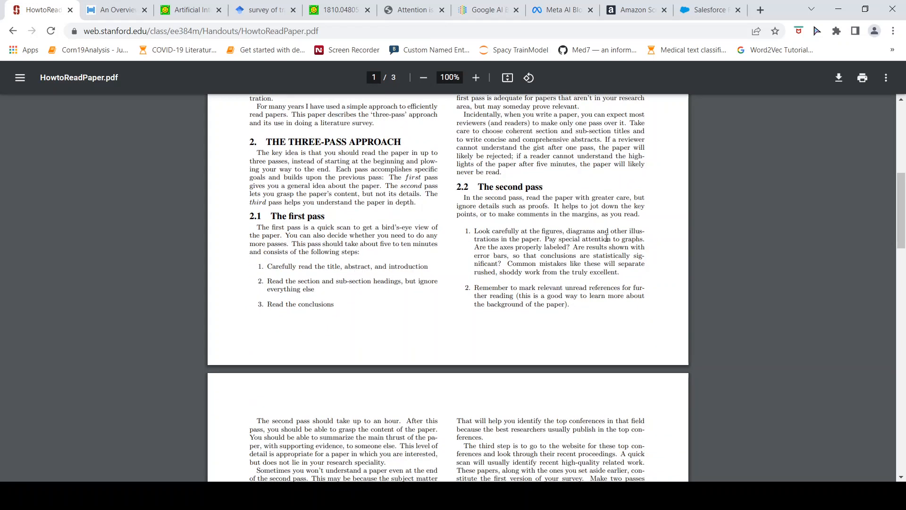
{"action": "mouse_move", "coordinate": [514, 231]}
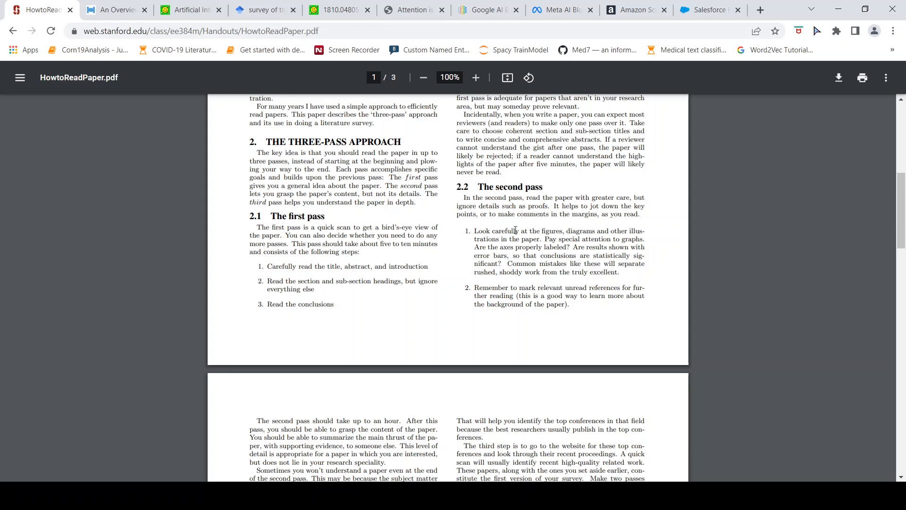
{"action": "scroll", "scroll_direction": "down", "scroll_amount": 3}
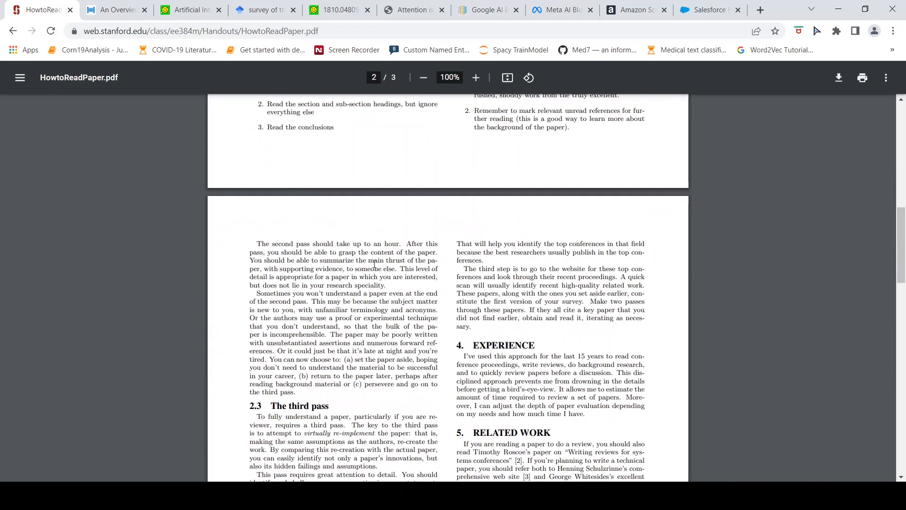
{"action": "scroll", "scroll_direction": "down", "scroll_amount": 3}
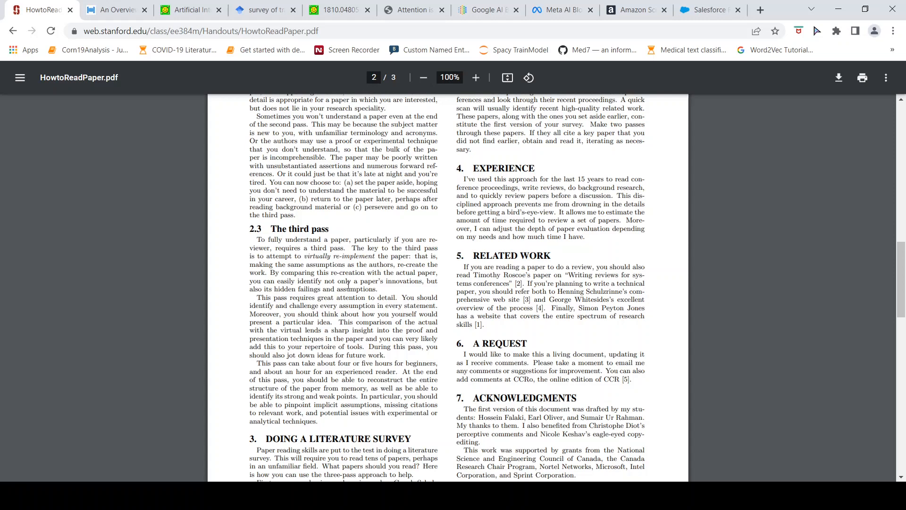
{"action": "mouse_move", "coordinate": [391, 213]}
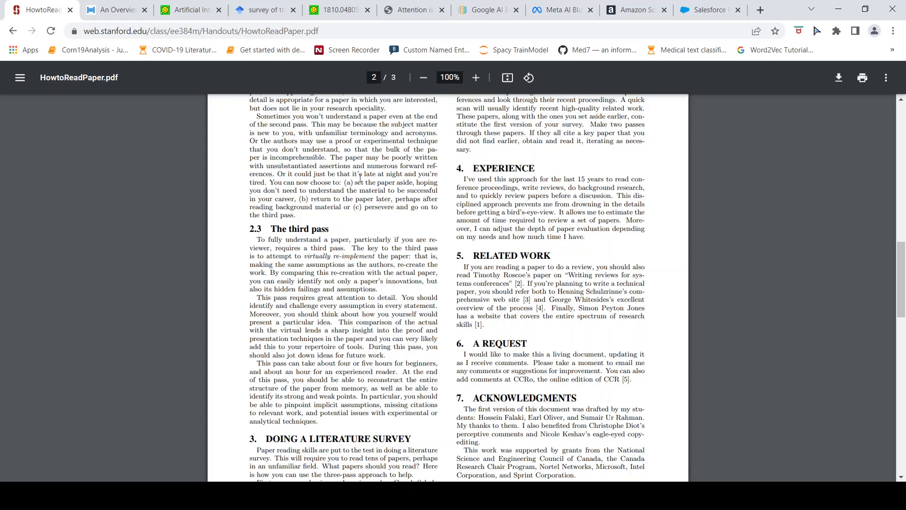
{"action": "mouse_move", "coordinate": [446, 206]}
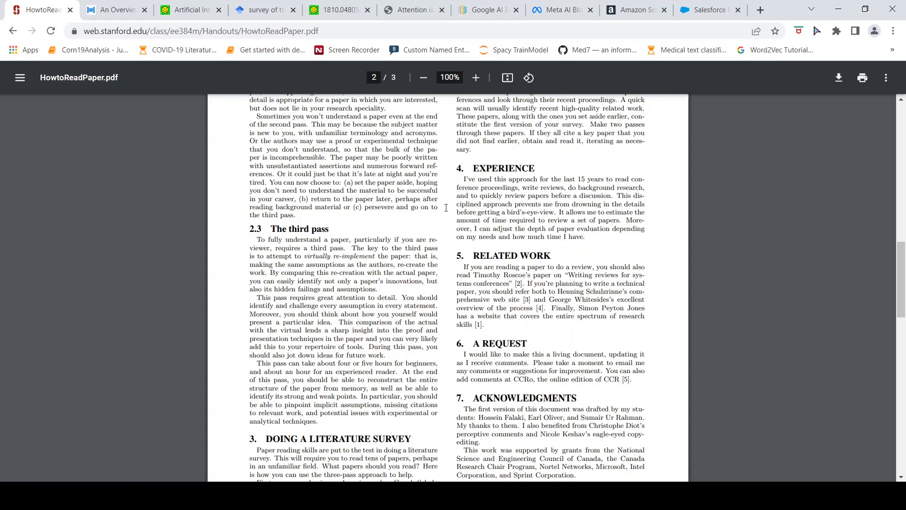
{"action": "scroll", "scroll_direction": "up", "scroll_amount": 3}
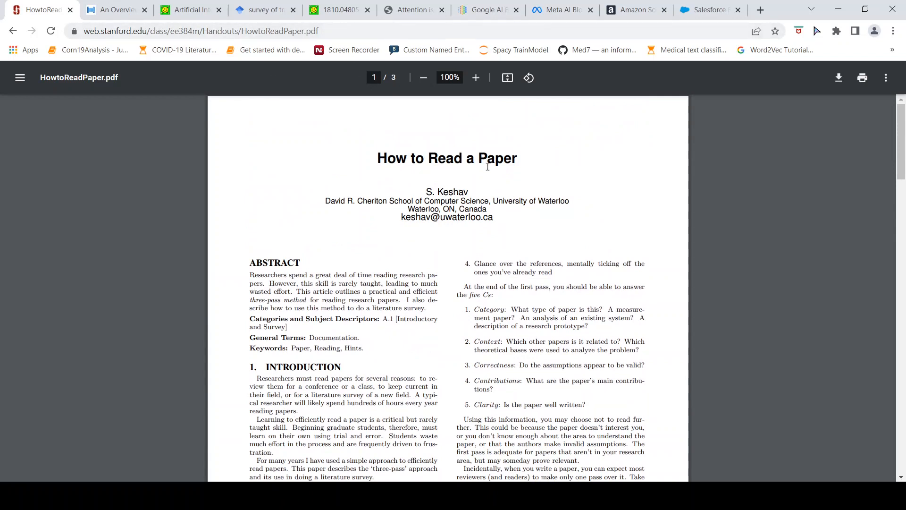
{"action": "mouse_move", "coordinate": [449, 204]}
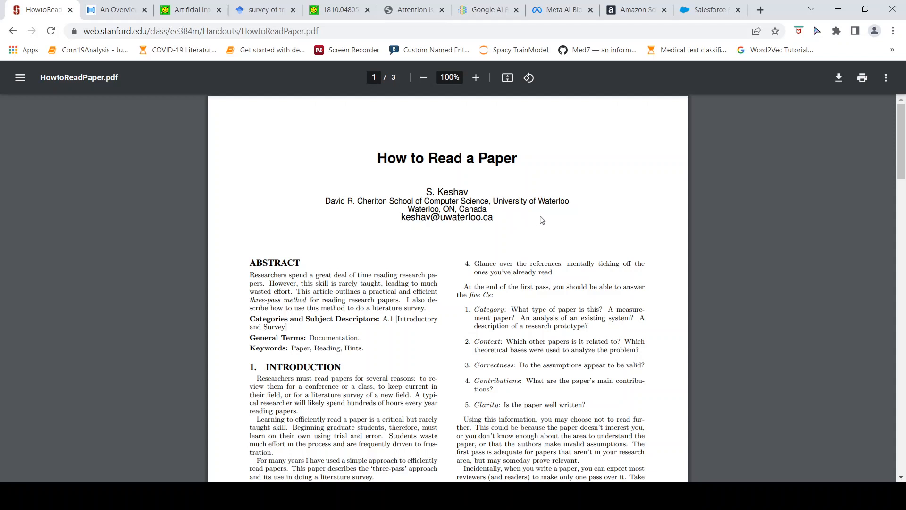
{"action": "mouse_move", "coordinate": [495, 232]}
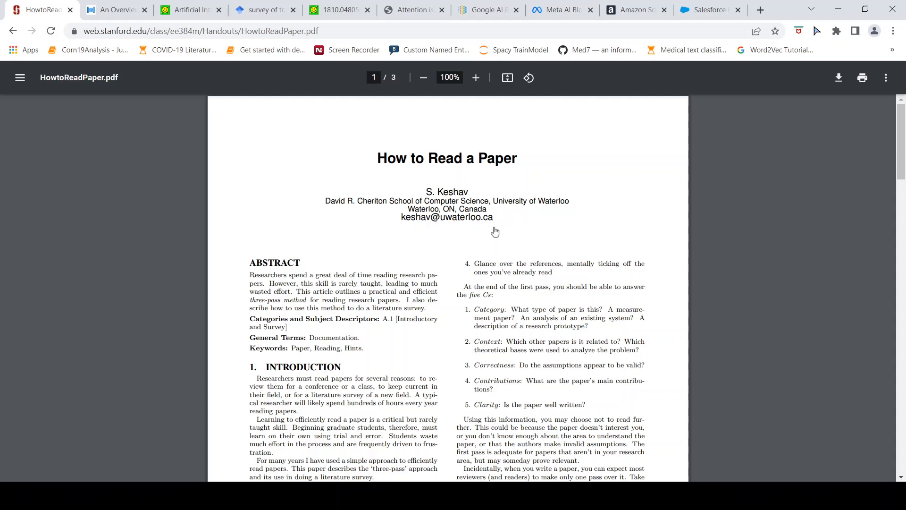
{"action": "mouse_move", "coordinate": [764, 166]}
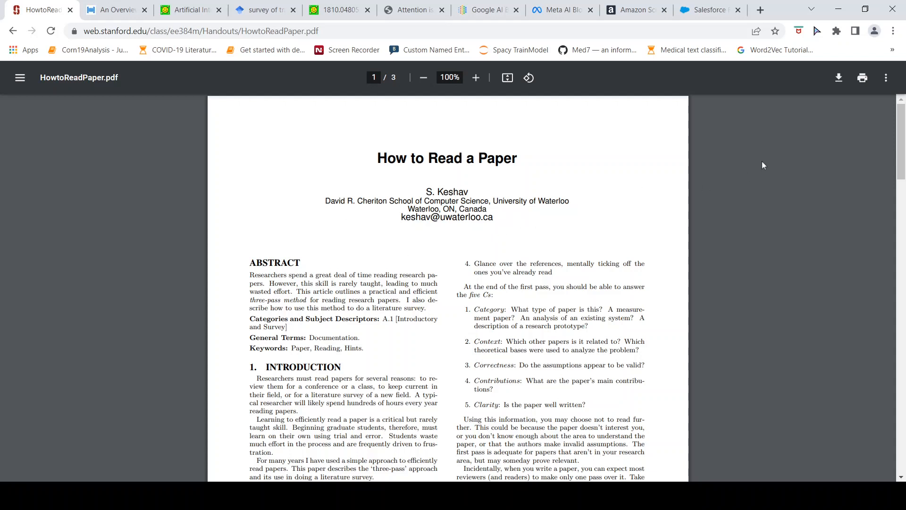
{"action": "mouse_move", "coordinate": [283, 78]}
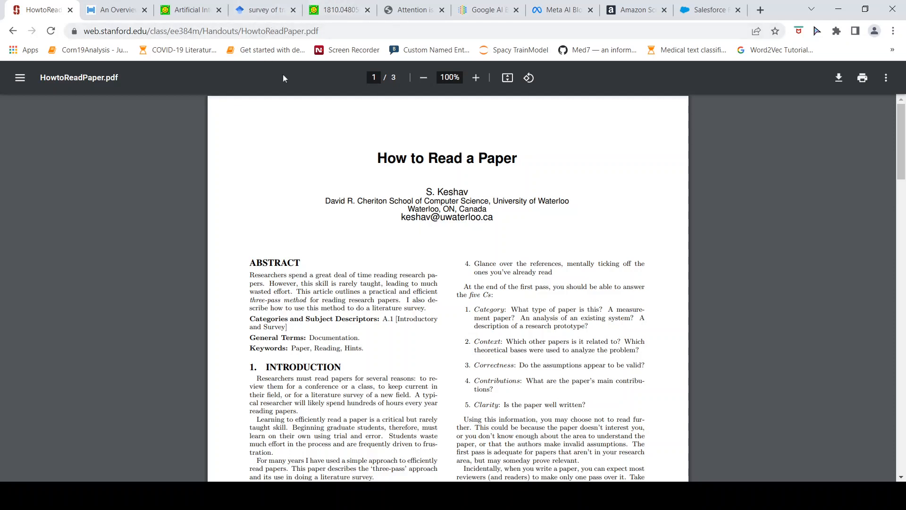
{"action": "left_click", "coordinate": [264, 10]}
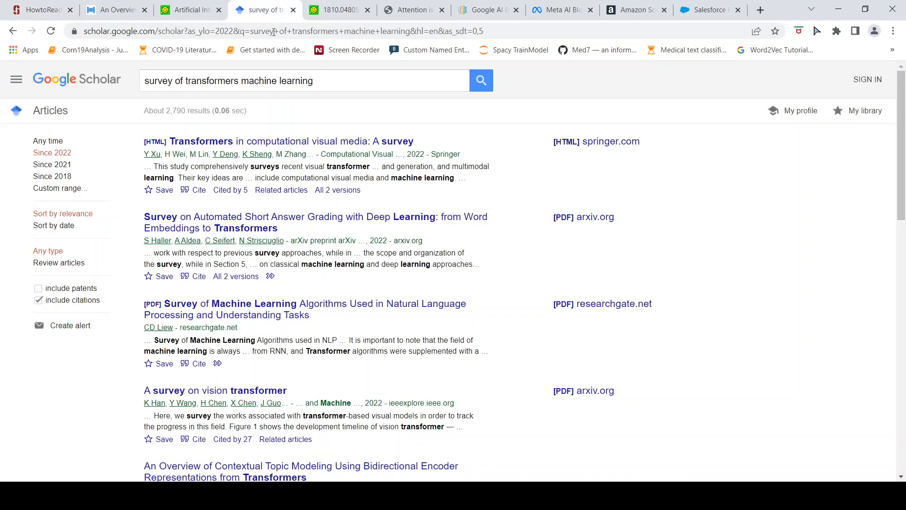
{"action": "mouse_move", "coordinate": [261, 106]}
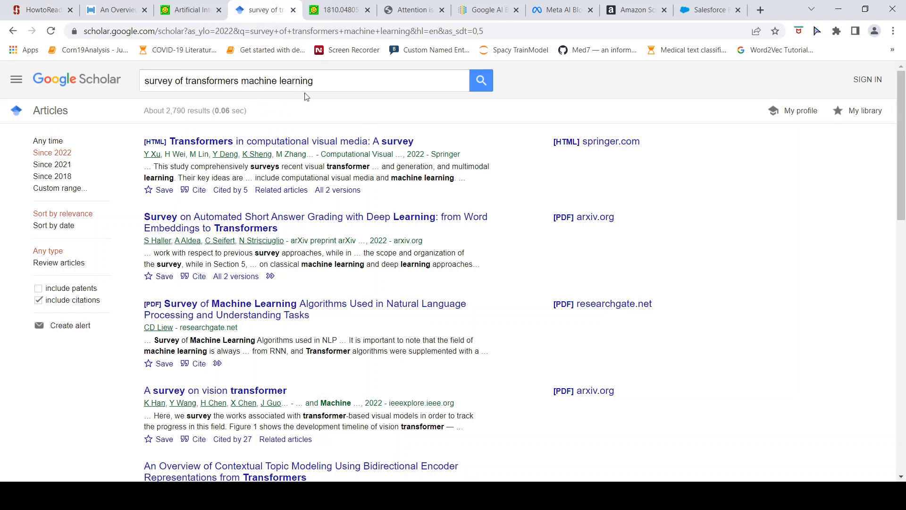
{"action": "mouse_move", "coordinate": [407, 181]}
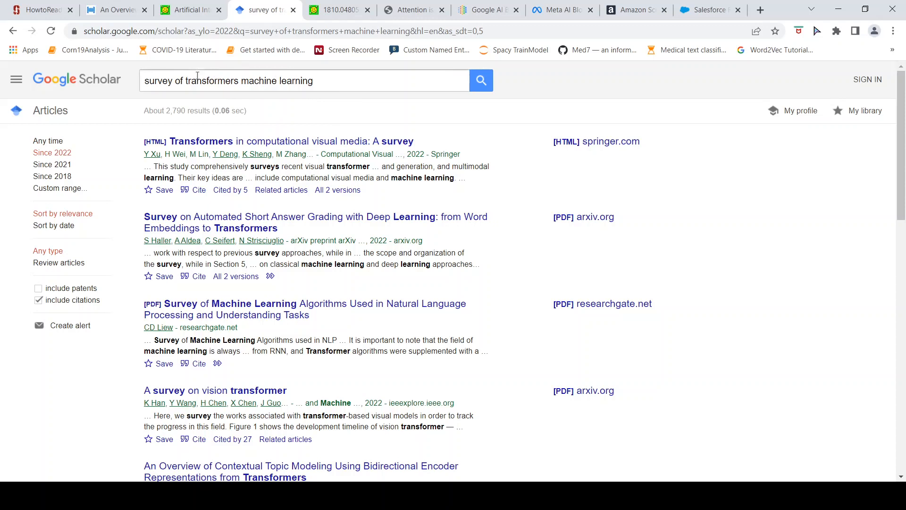
{"action": "mouse_move", "coordinate": [233, 87]}
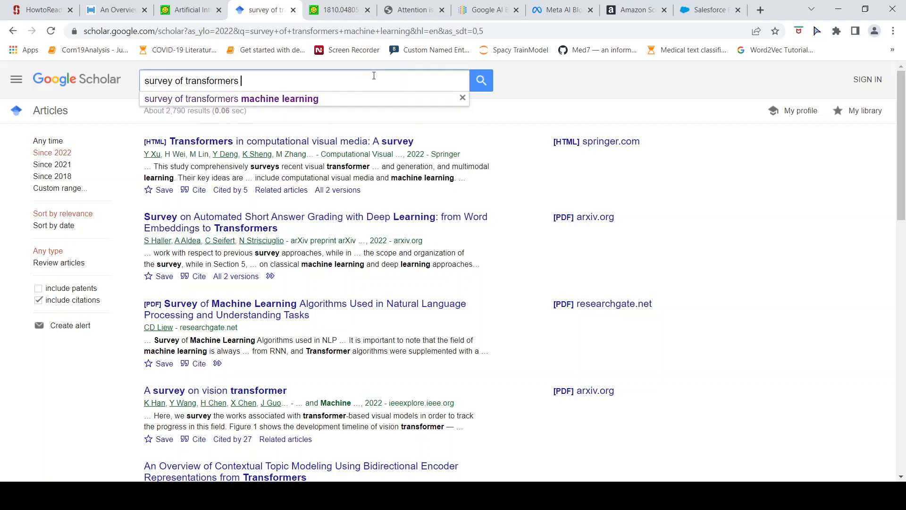
Step: Search Scholar for 'survey of transformers' and refine it with 'natural language processing'
{"action": "left_click", "coordinate": [481, 80]}
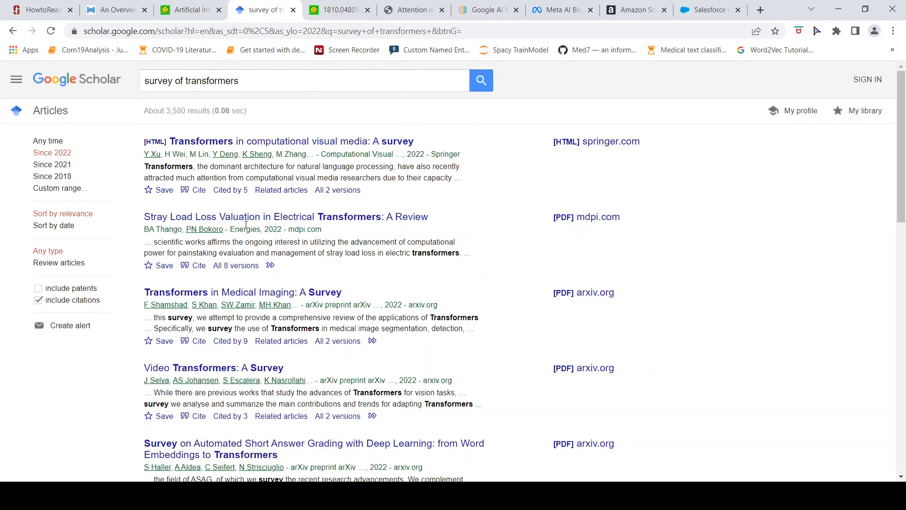
{"action": "left_click", "coordinate": [281, 81]}
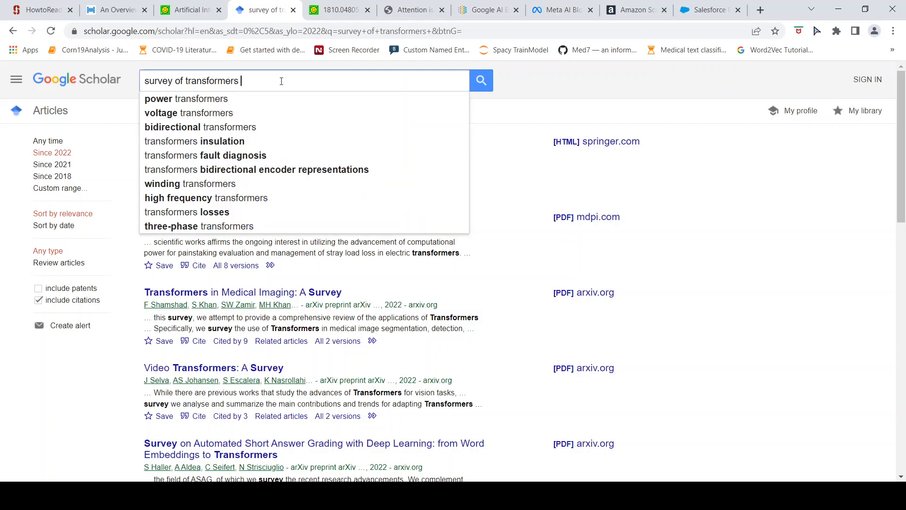
{"action": "type", "text": "na"}
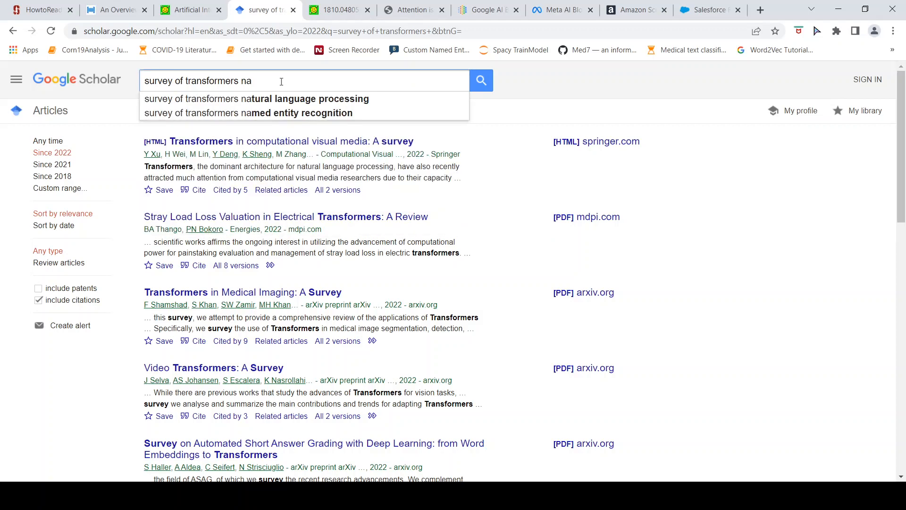
{"action": "left_click", "coordinate": [255, 98]}
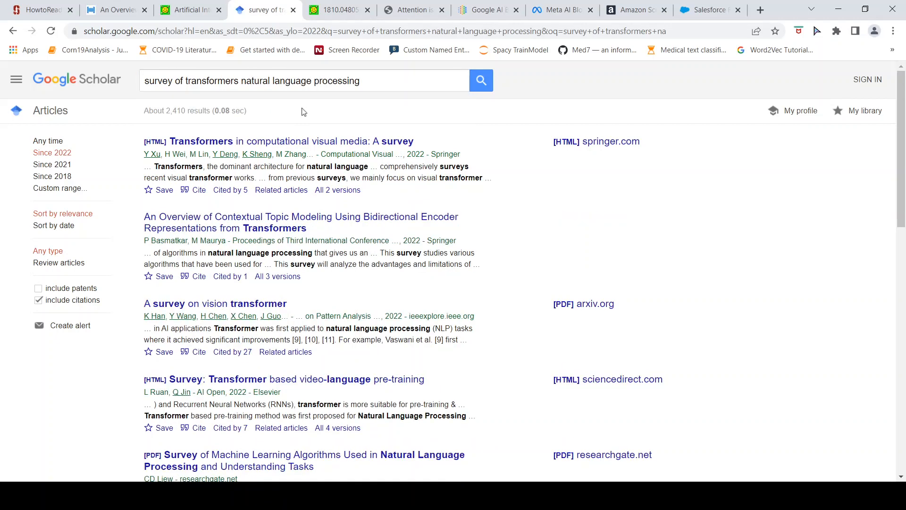
{"action": "mouse_move", "coordinate": [307, 169]}
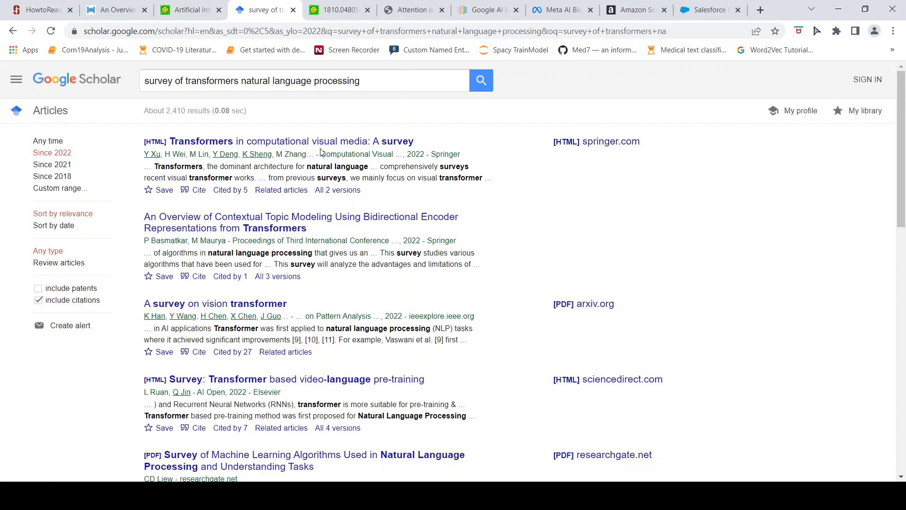
Step: Scroll the 2,410 survey results, then switch to arXiv's recent AI submissions
{"action": "scroll", "scroll_direction": "down", "scroll_amount": 3}
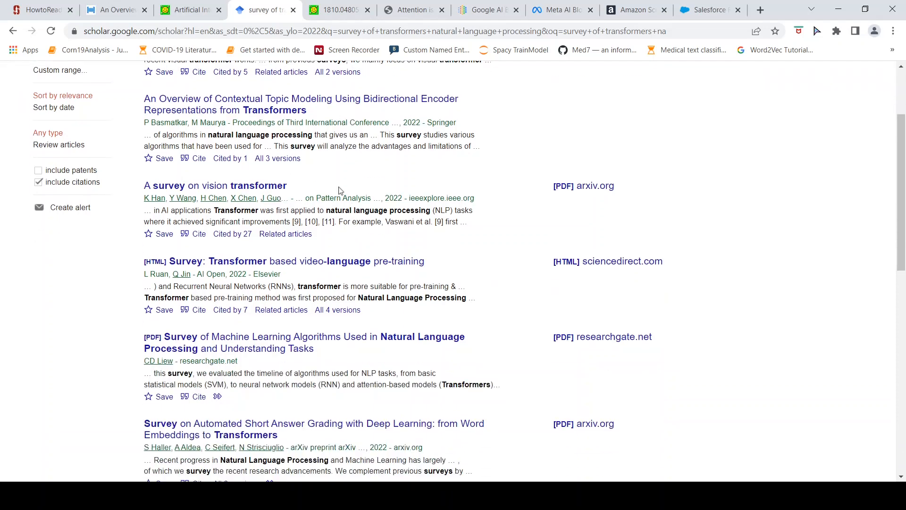
{"action": "scroll", "scroll_direction": "down", "scroll_amount": 3}
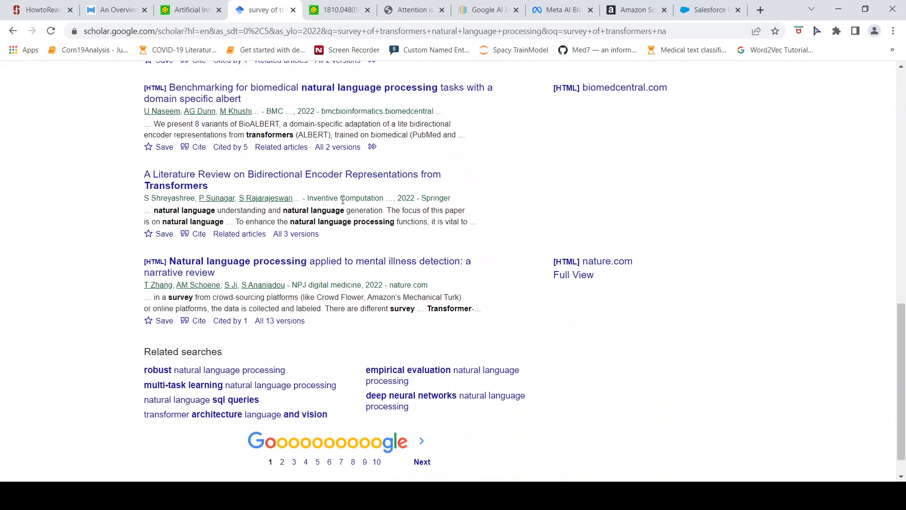
{"action": "scroll", "scroll_direction": "up", "scroll_amount": 3}
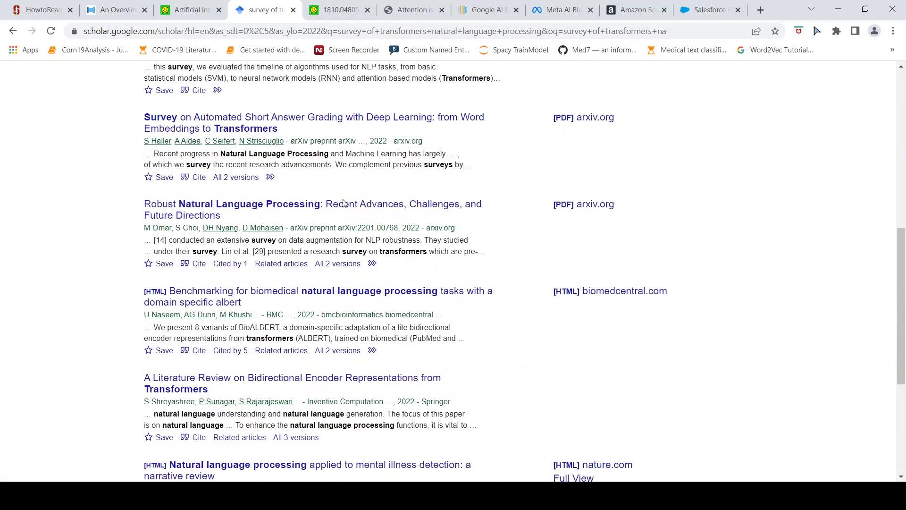
{"action": "scroll", "scroll_direction": "down", "scroll_amount": 3}
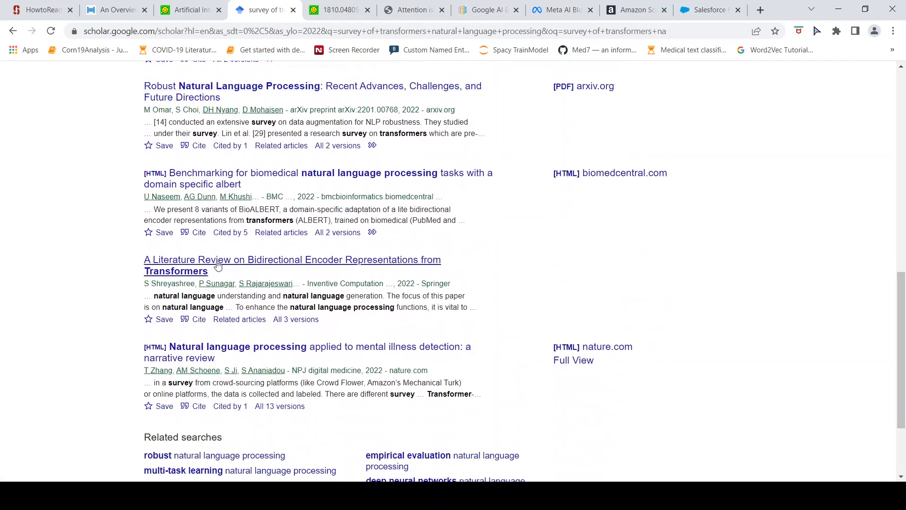
{"action": "mouse_move", "coordinate": [288, 266]}
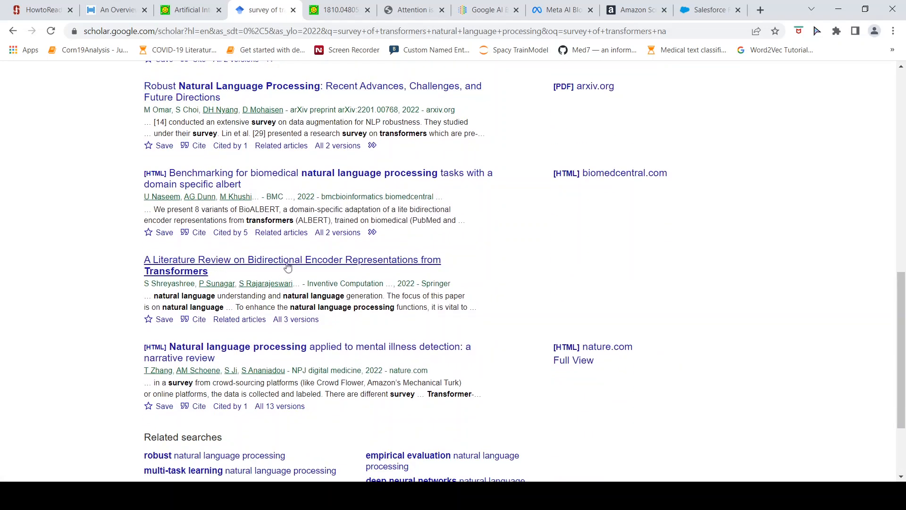
{"action": "mouse_move", "coordinate": [386, 232]}
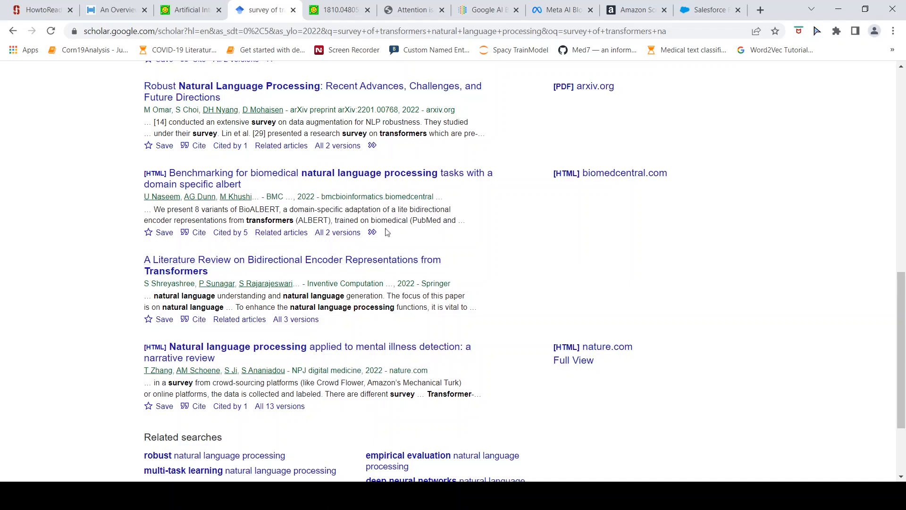
{"action": "scroll", "scroll_direction": "up", "scroll_amount": 3}
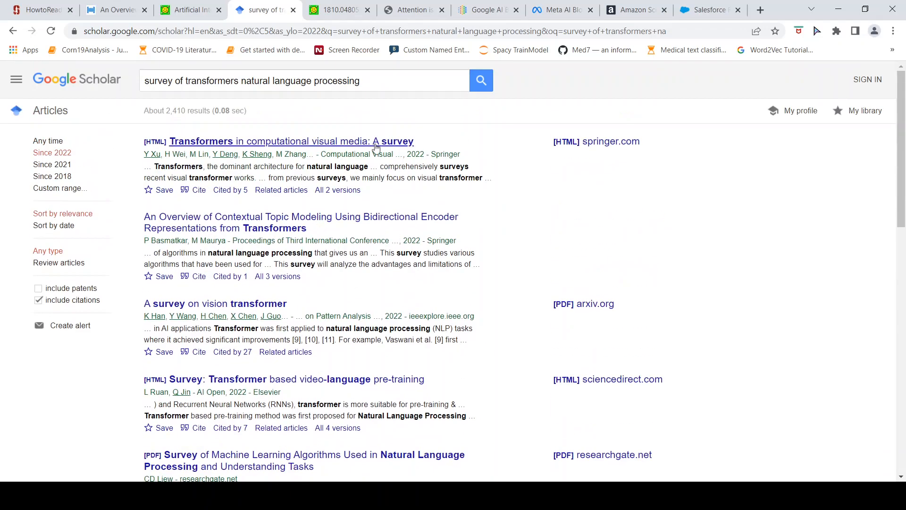
{"action": "left_click", "coordinate": [189, 10]}
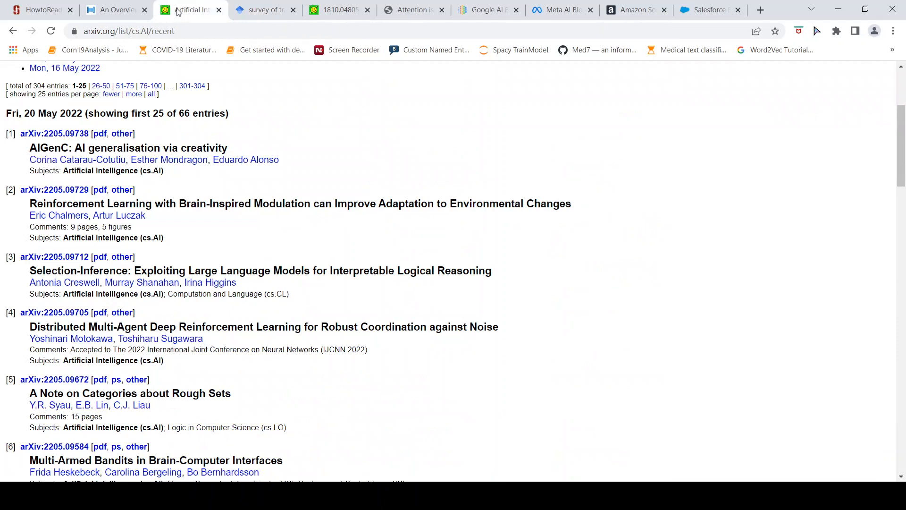
Step: Scroll to the top of arXiv's cs.AI recent list and switch to Papers with Code Transformers
{"action": "scroll", "scroll_direction": "up", "scroll_amount": 3}
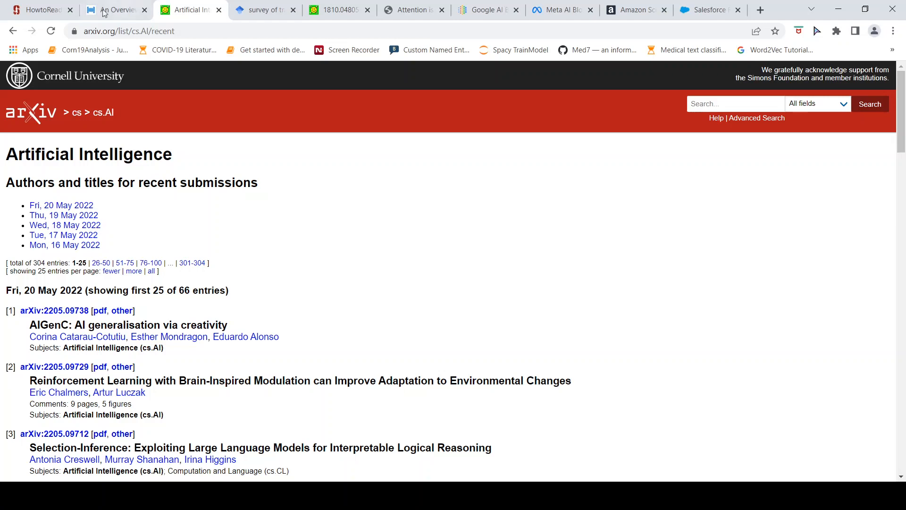
{"action": "left_click", "coordinate": [113, 10]}
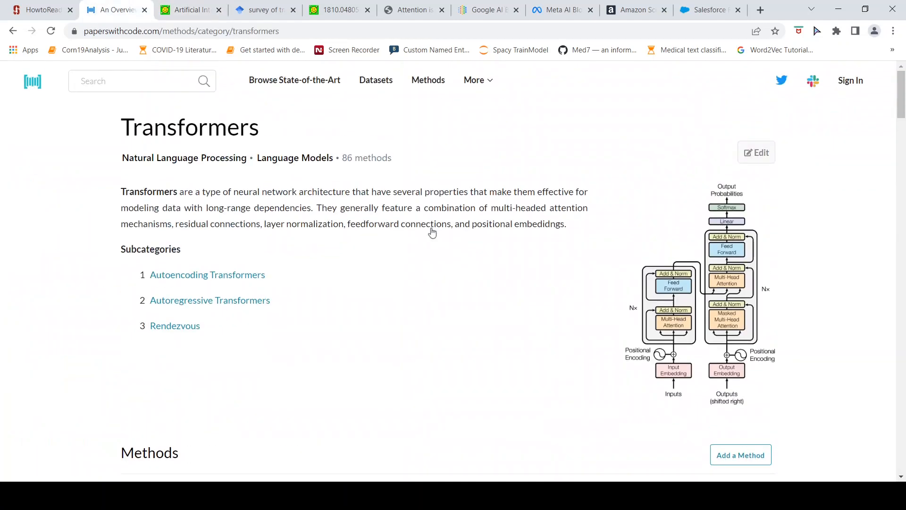
{"action": "mouse_move", "coordinate": [431, 229]}
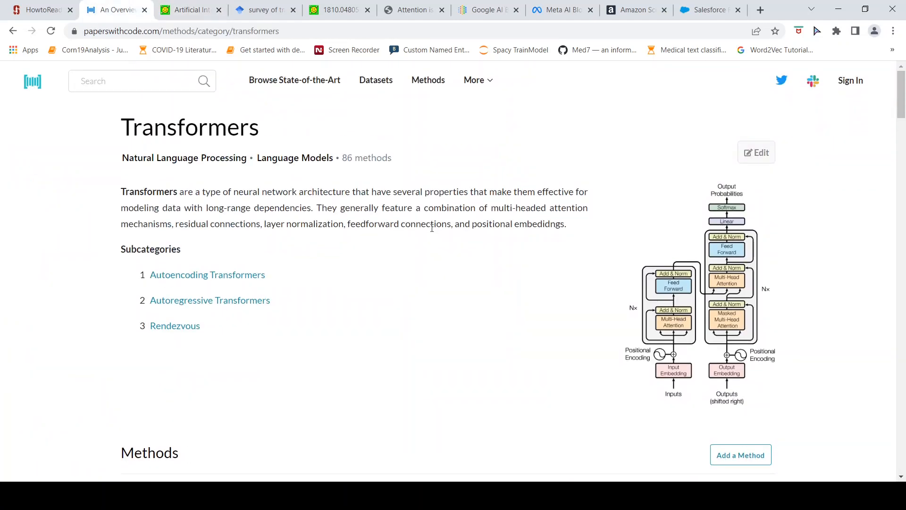
{"action": "mouse_move", "coordinate": [412, 123]}
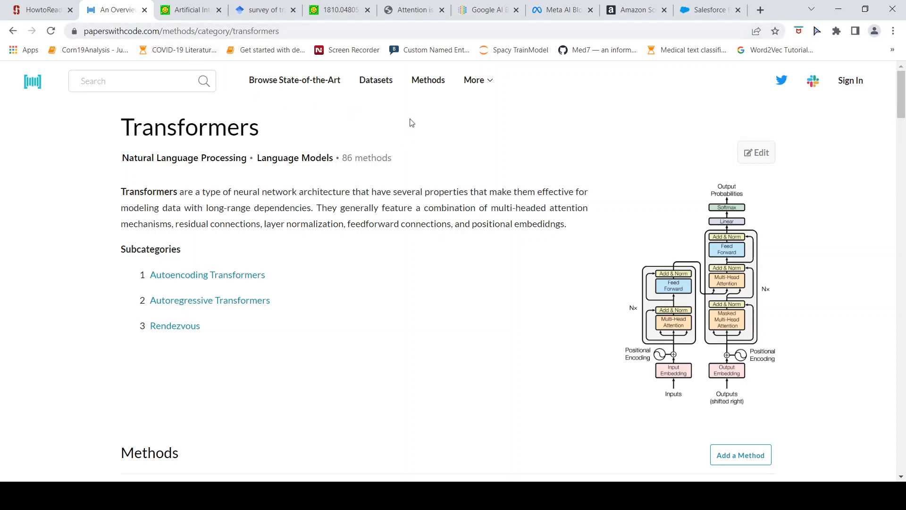
{"action": "mouse_move", "coordinate": [424, 93]}
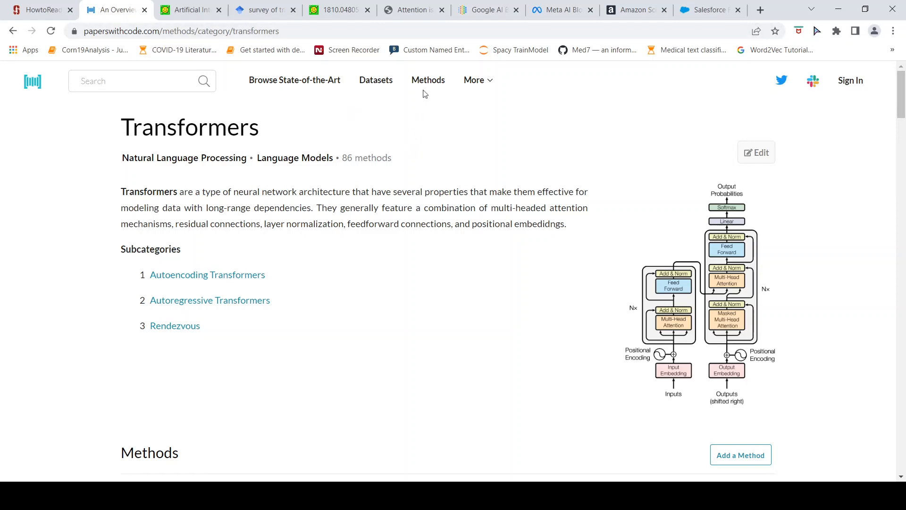
Step: Open the Papers with Code Methods catalogue listing General and Computer Vision categories
{"action": "left_click", "coordinate": [427, 79]}
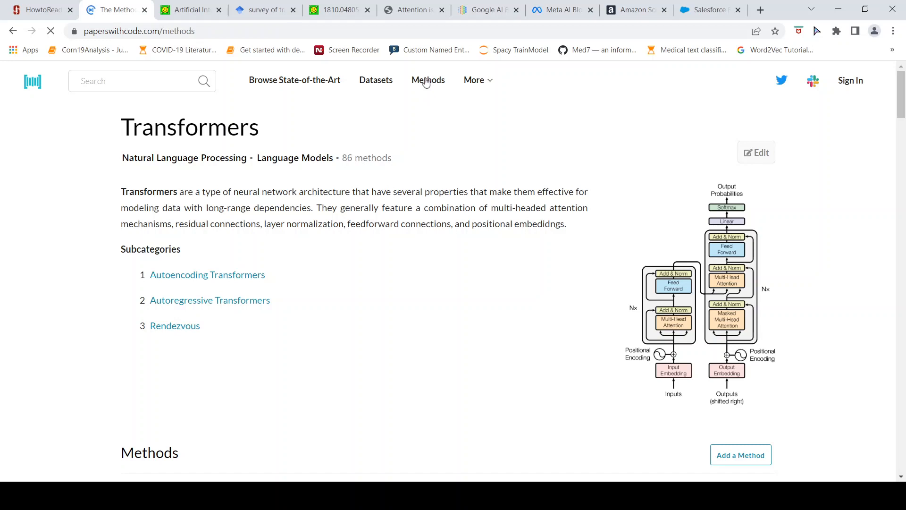
{"action": "left_click", "coordinate": [428, 80]}
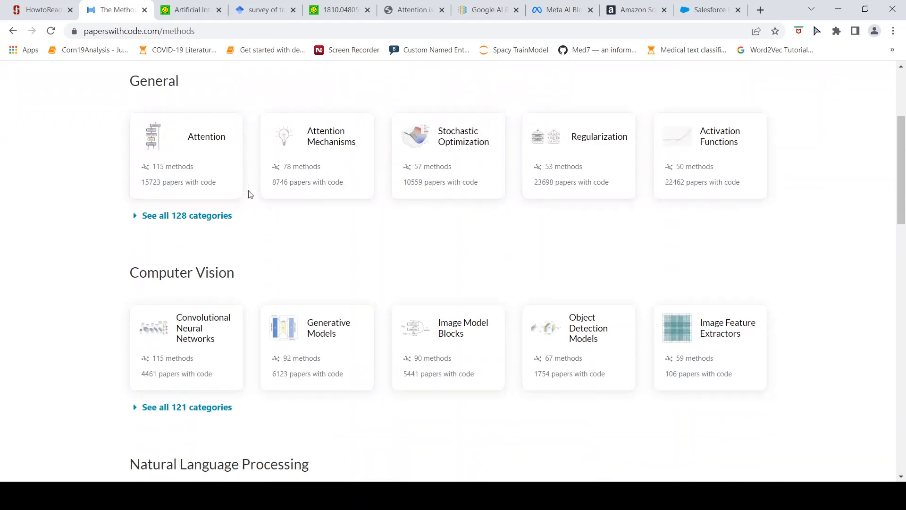
{"action": "mouse_move", "coordinate": [419, 293]}
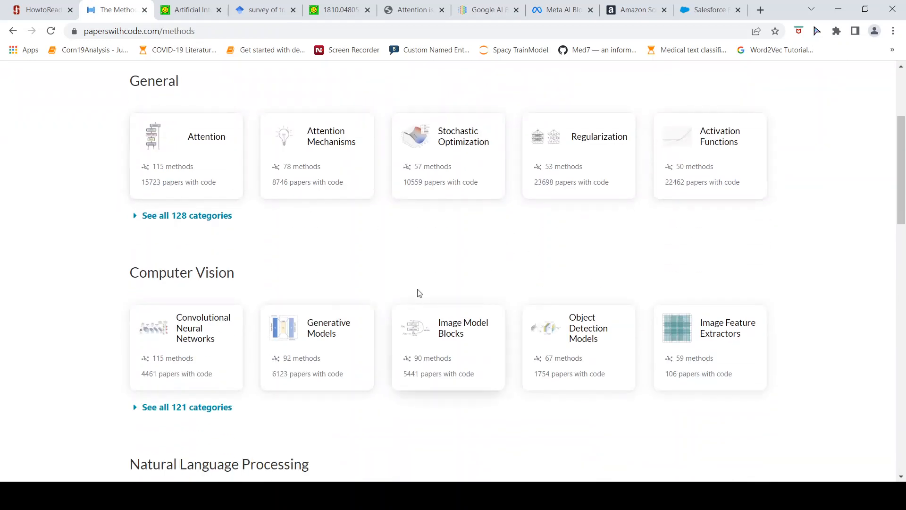
{"action": "mouse_move", "coordinate": [208, 304]}
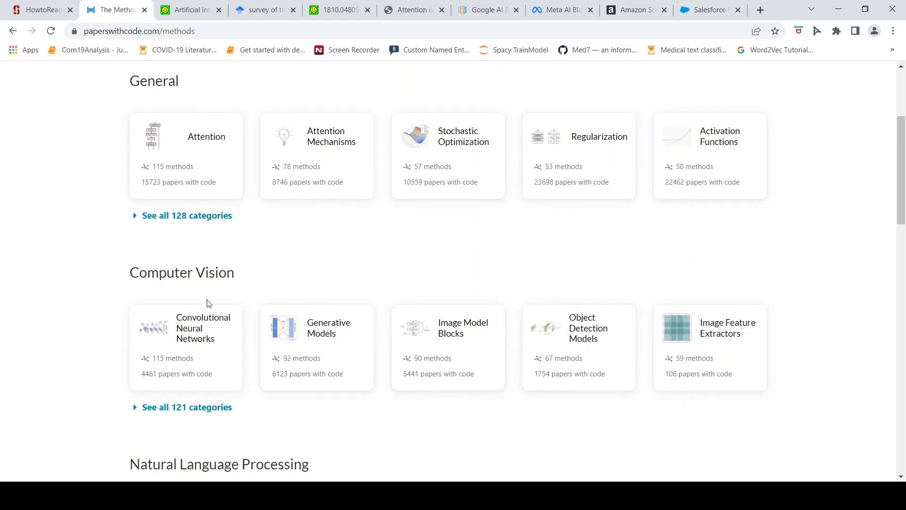
{"action": "mouse_move", "coordinate": [208, 346]}
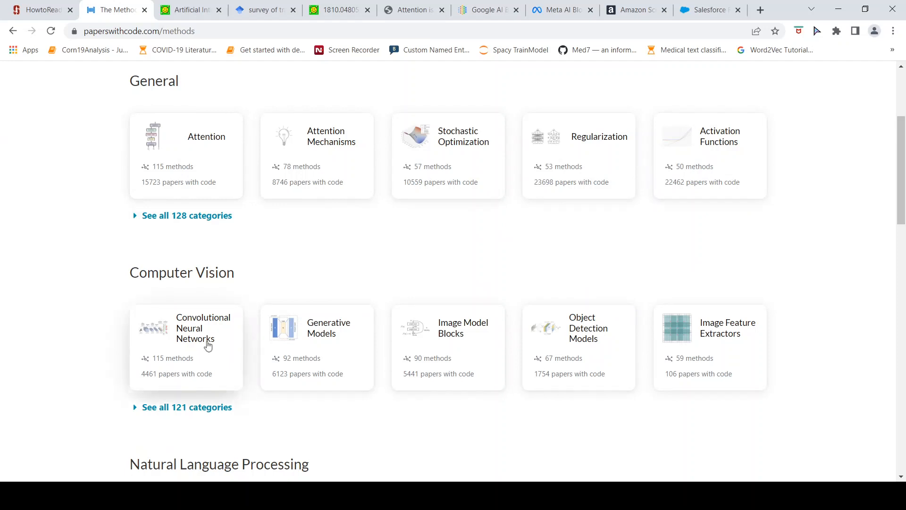
{"action": "mouse_move", "coordinate": [219, 332]}
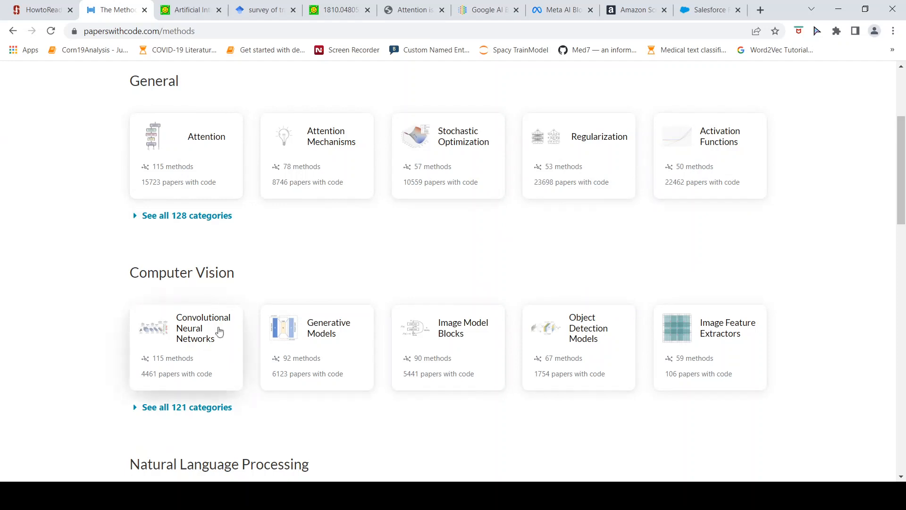
{"action": "mouse_move", "coordinate": [188, 350]}
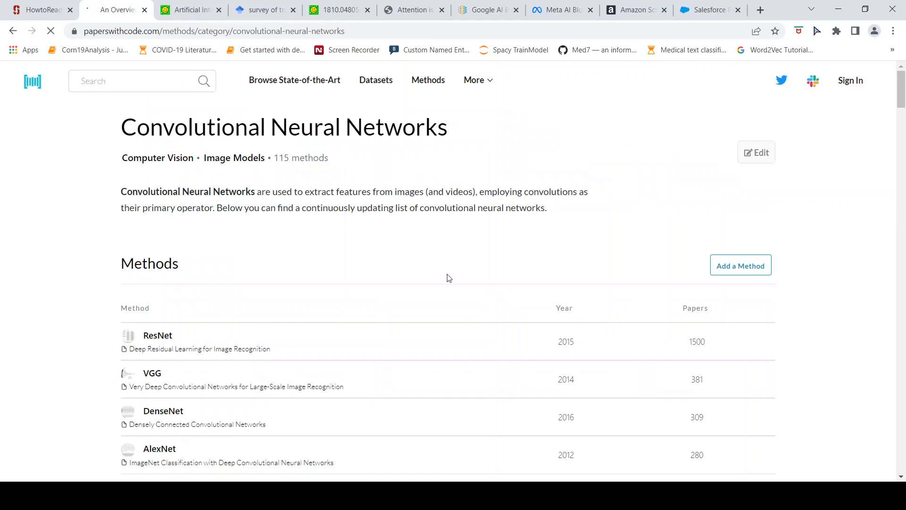
Step: Scroll the CNN methods table, then open Browse State-of-the-Art from the navigation bar
{"action": "scroll", "scroll_direction": "down", "scroll_amount": 3}
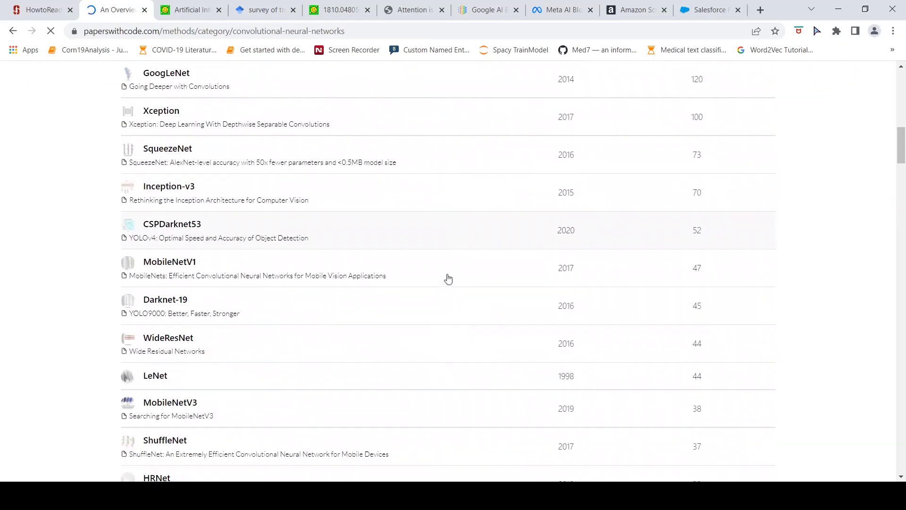
{"action": "scroll", "scroll_direction": "down", "scroll_amount": 3}
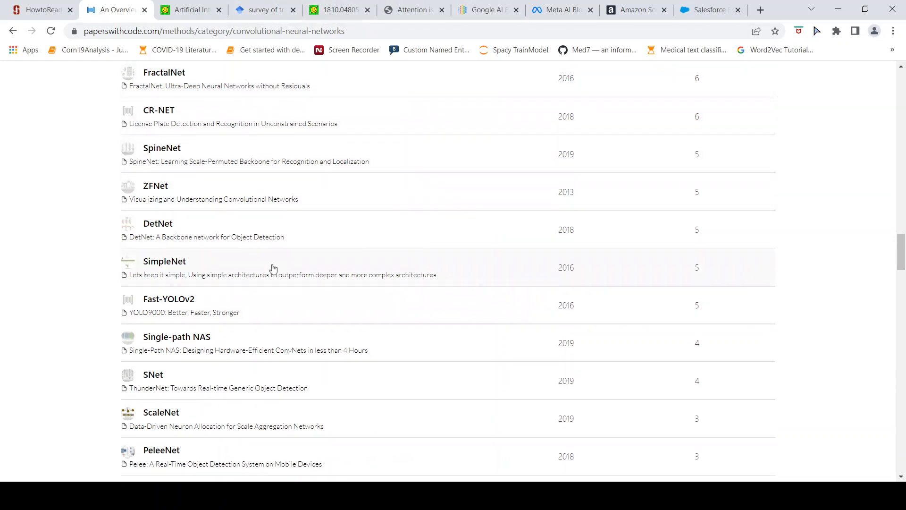
{"action": "scroll", "scroll_direction": "down", "scroll_amount": 3}
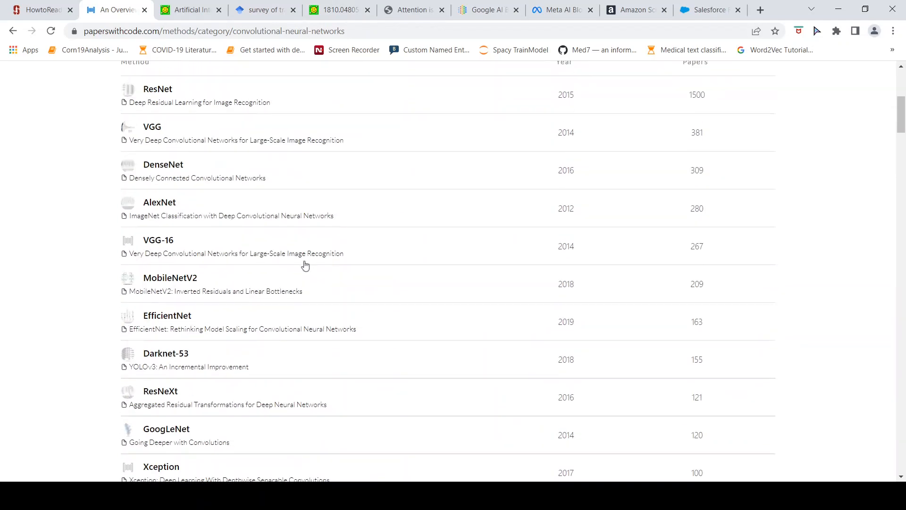
{"action": "scroll", "scroll_direction": "up", "scroll_amount": 3}
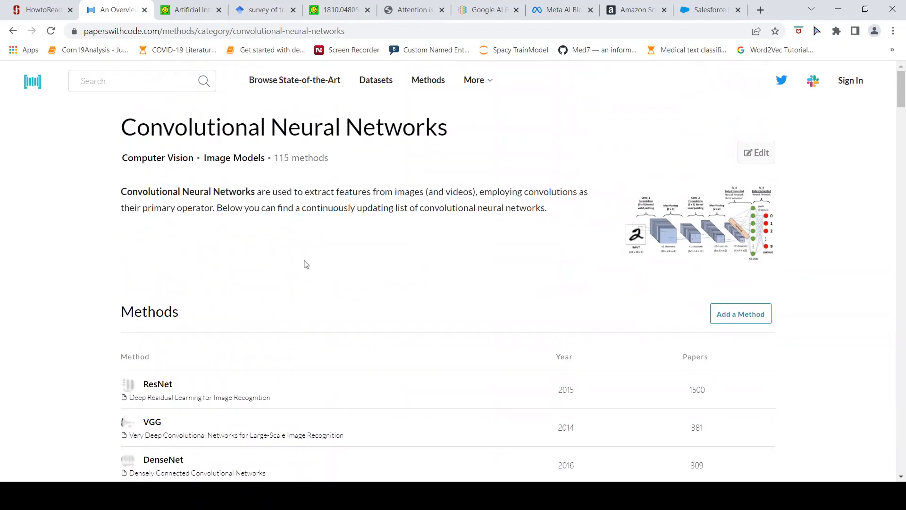
{"action": "left_click", "coordinate": [294, 80]}
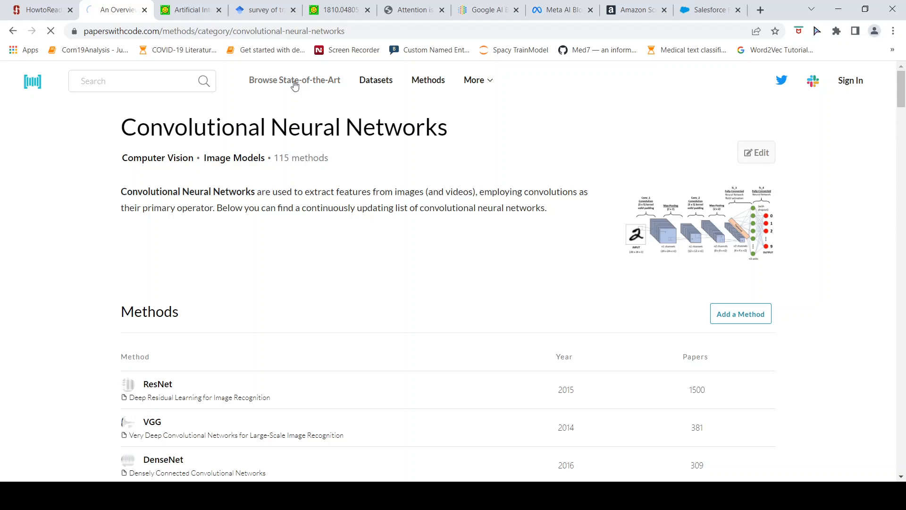
{"action": "left_click", "coordinate": [295, 80]}
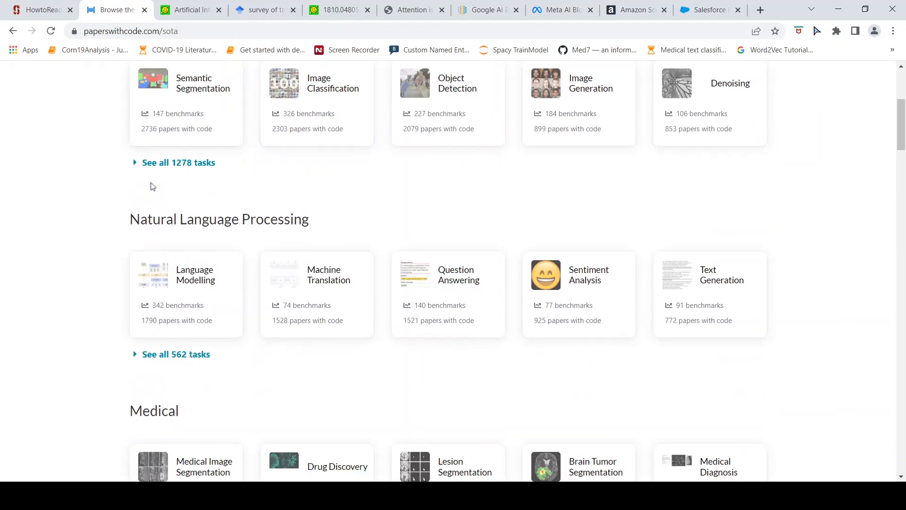
{"action": "mouse_move", "coordinate": [378, 302]}
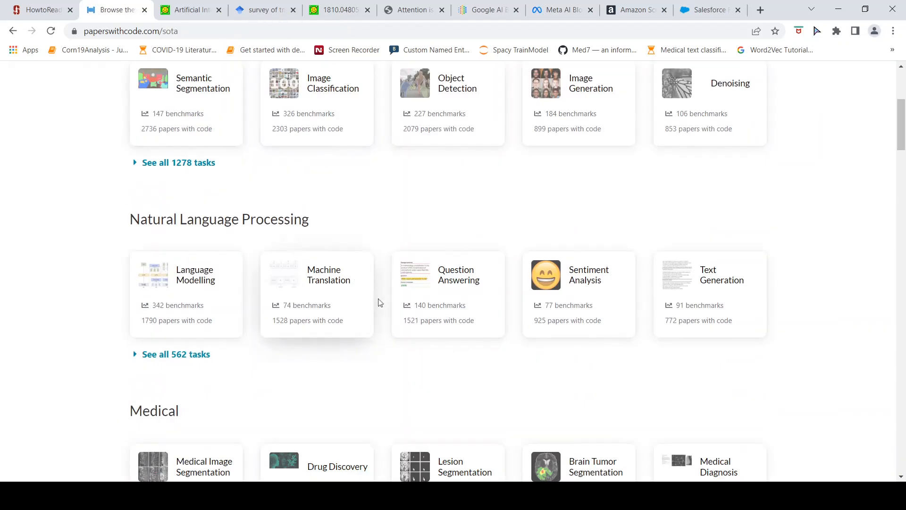
{"action": "scroll", "scroll_direction": "up", "scroll_amount": 3}
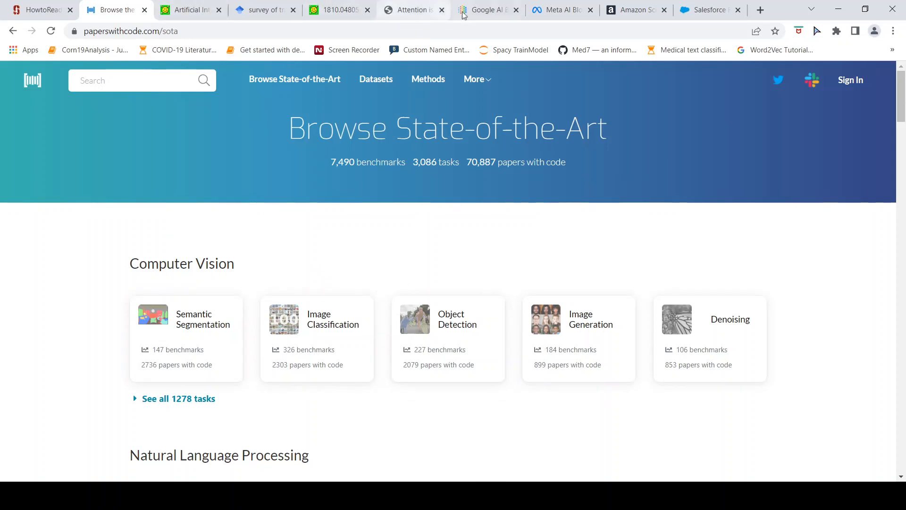
{"action": "mouse_move", "coordinate": [451, 30]}
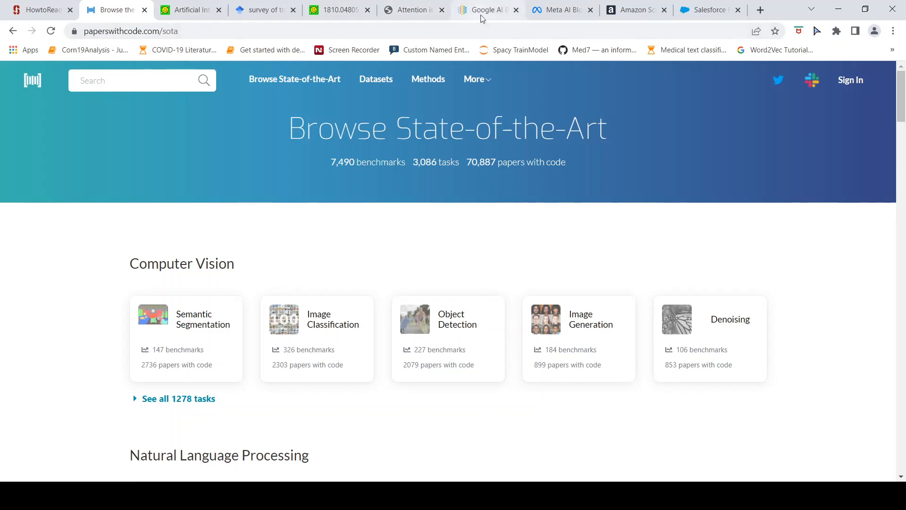
{"action": "left_click", "coordinate": [487, 9]}
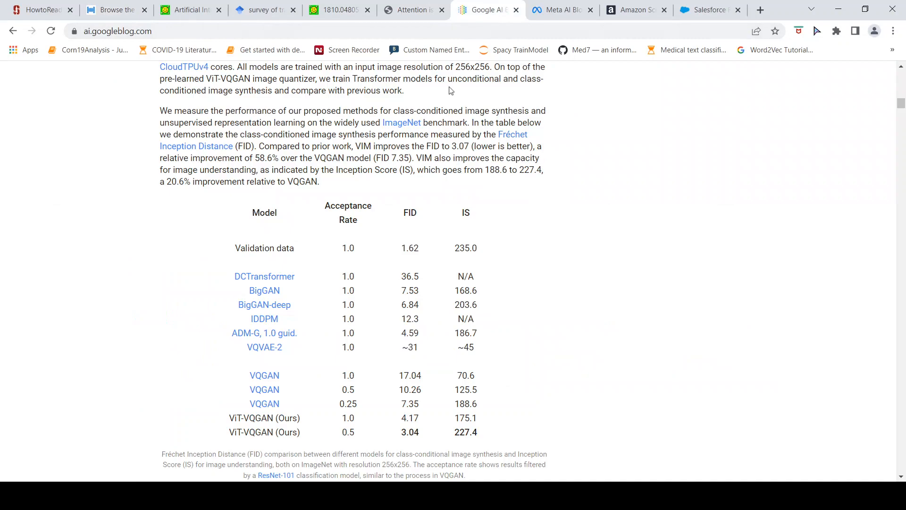
Step: Scroll through the Google AI Blog's VQGAN post
{"action": "scroll", "scroll_direction": "up", "scroll_amount": 3}
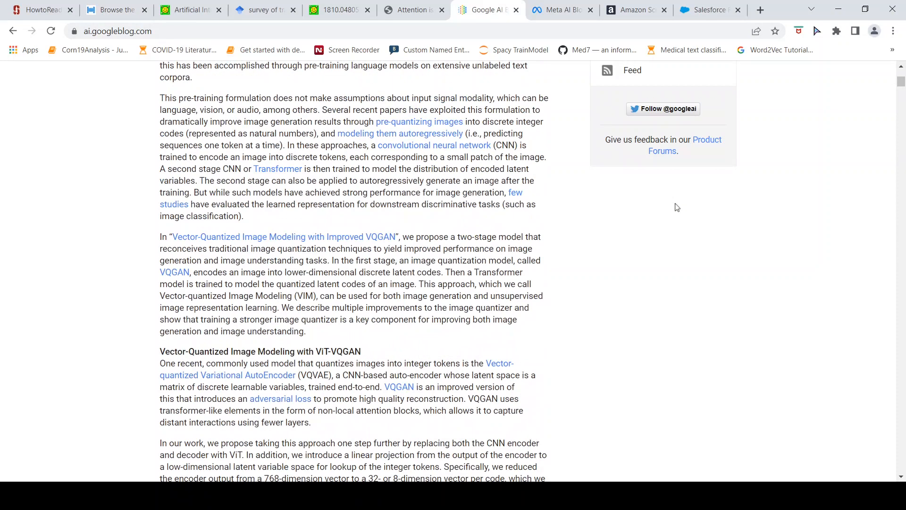
{"action": "scroll", "scroll_direction": "up", "scroll_amount": 3}
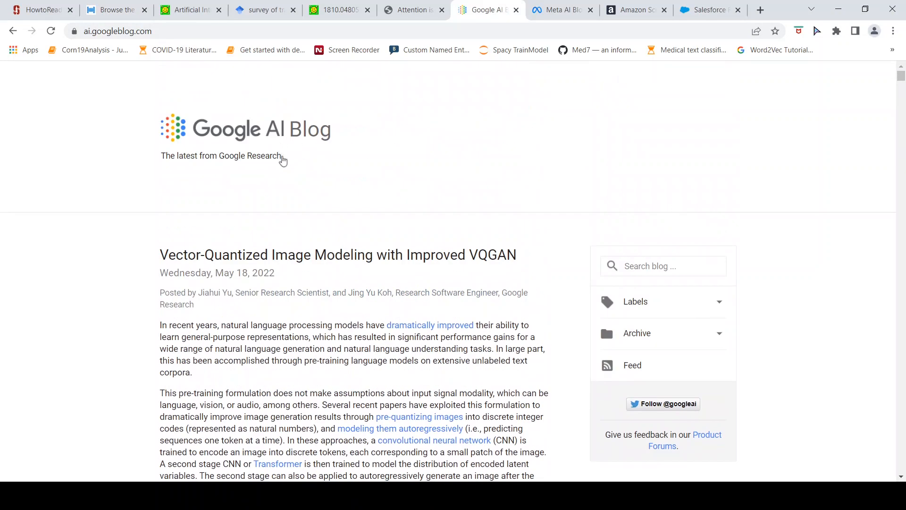
{"action": "mouse_move", "coordinate": [357, 173]}
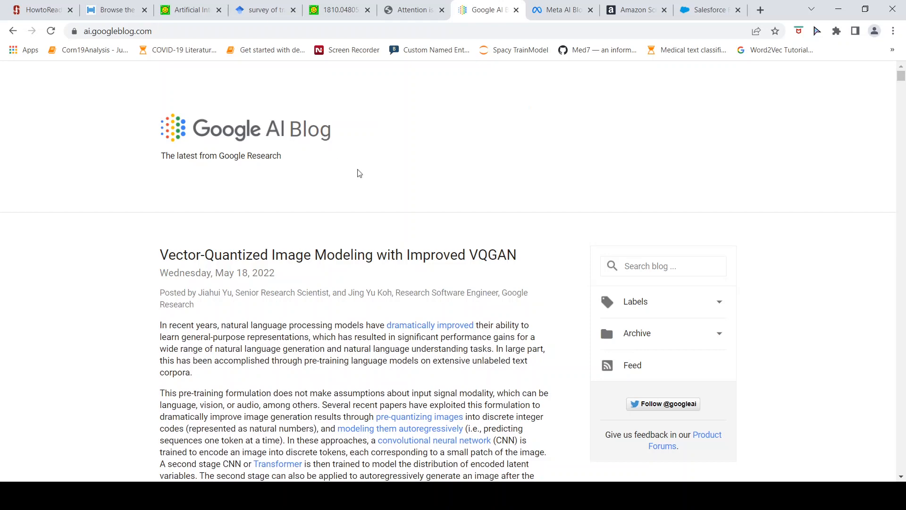
{"action": "mouse_move", "coordinate": [279, 175]}
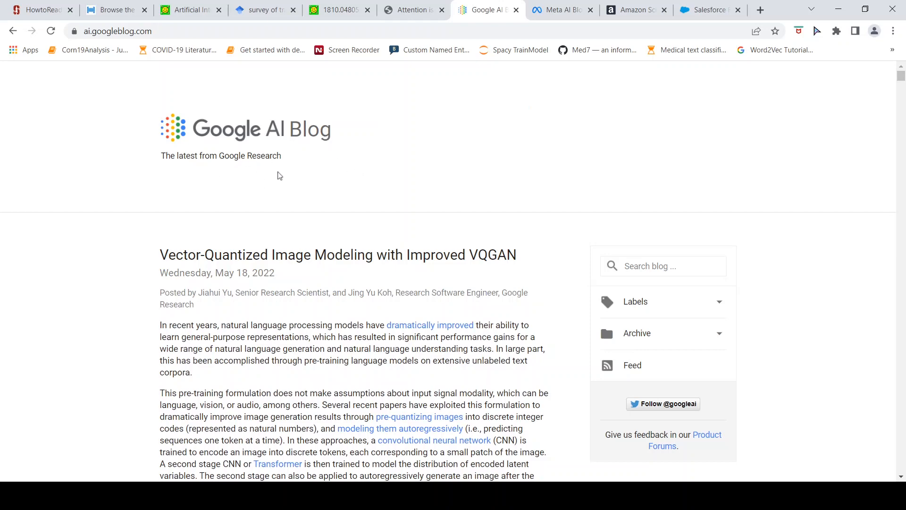
{"action": "scroll", "scroll_direction": "down", "scroll_amount": 3}
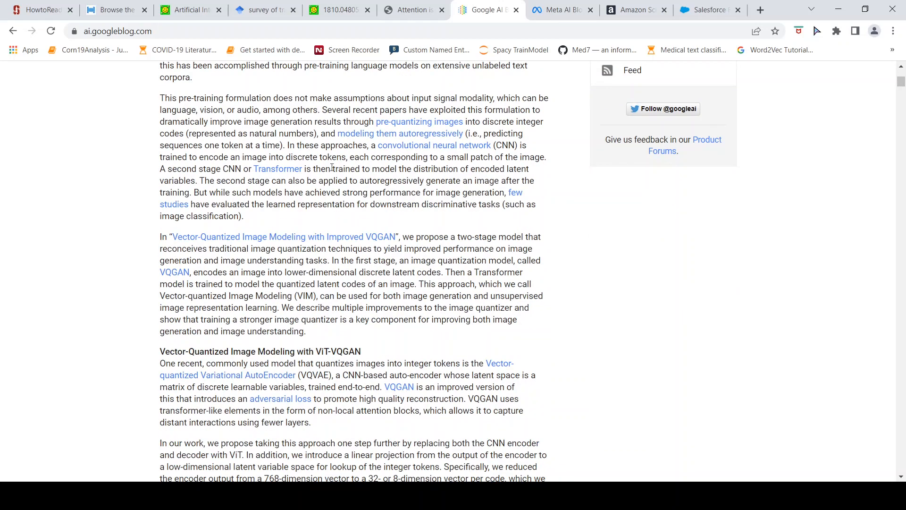
{"action": "scroll", "scroll_direction": "down", "scroll_amount": 3}
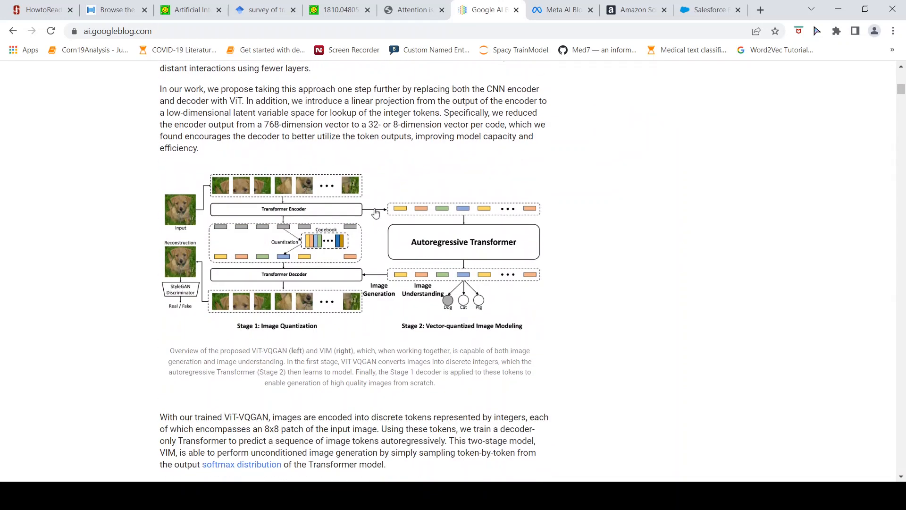
{"action": "scroll", "scroll_direction": "down", "scroll_amount": 3}
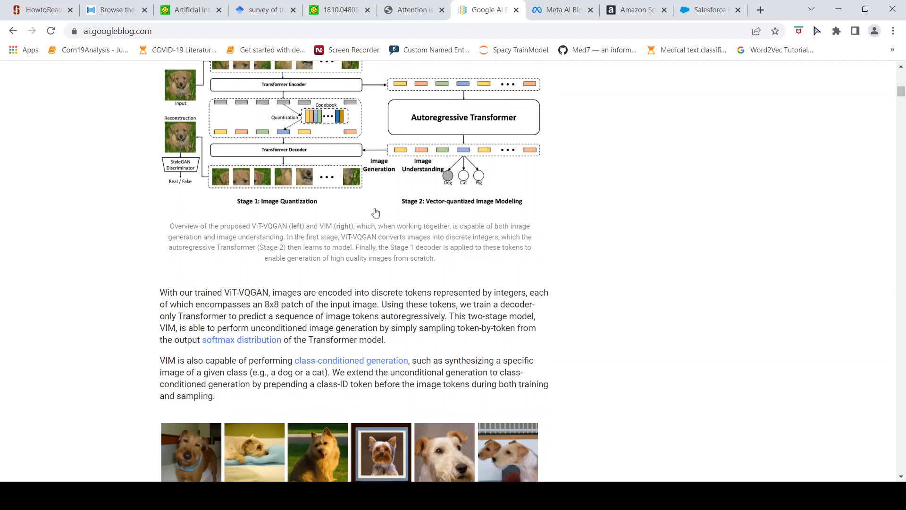
Step: Skim the Meta AI blog, then bring up the Amazon Science homepage
{"action": "left_click", "coordinate": [558, 10]}
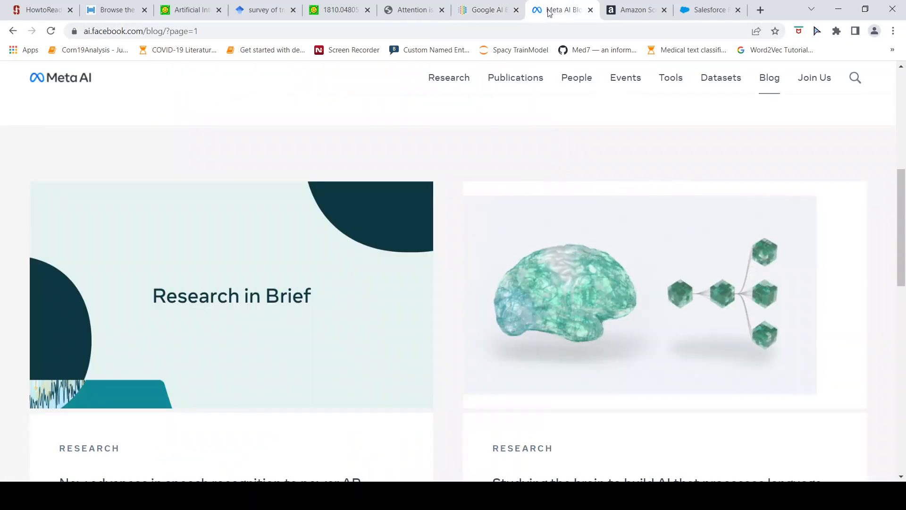
{"action": "scroll", "scroll_direction": "down", "scroll_amount": 3}
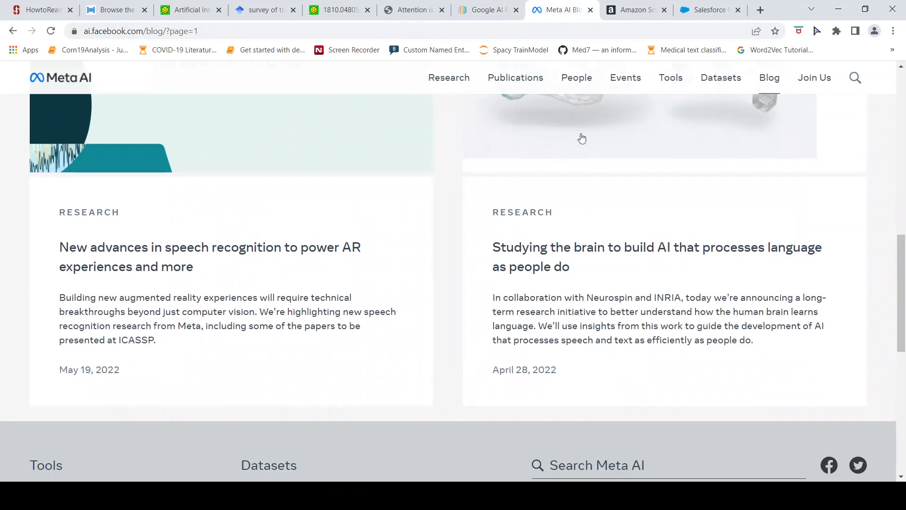
{"action": "scroll", "scroll_direction": "down", "scroll_amount": 3}
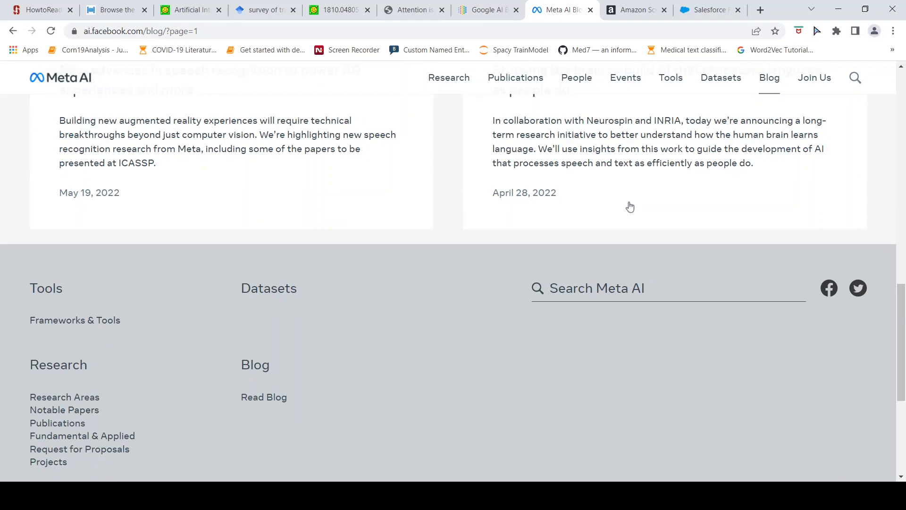
{"action": "left_click", "coordinate": [635, 9]}
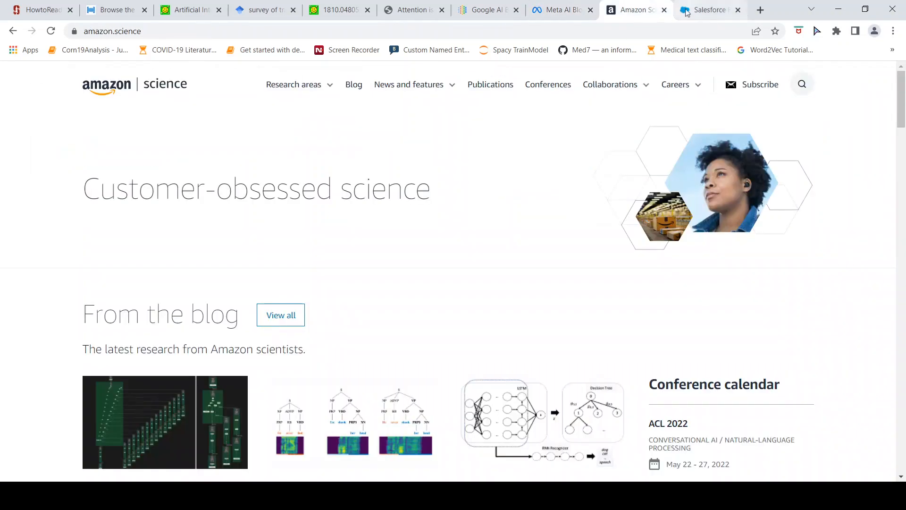
Step: Switch to the Salesforce Research blog topped by 'Salesforce Research at ACL 2022'
{"action": "left_click", "coordinate": [710, 10]}
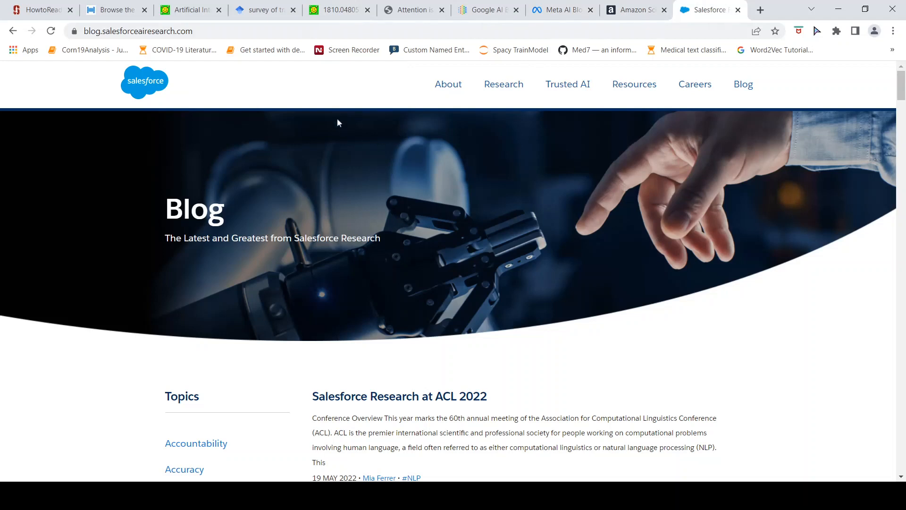
{"action": "mouse_move", "coordinate": [494, 162]}
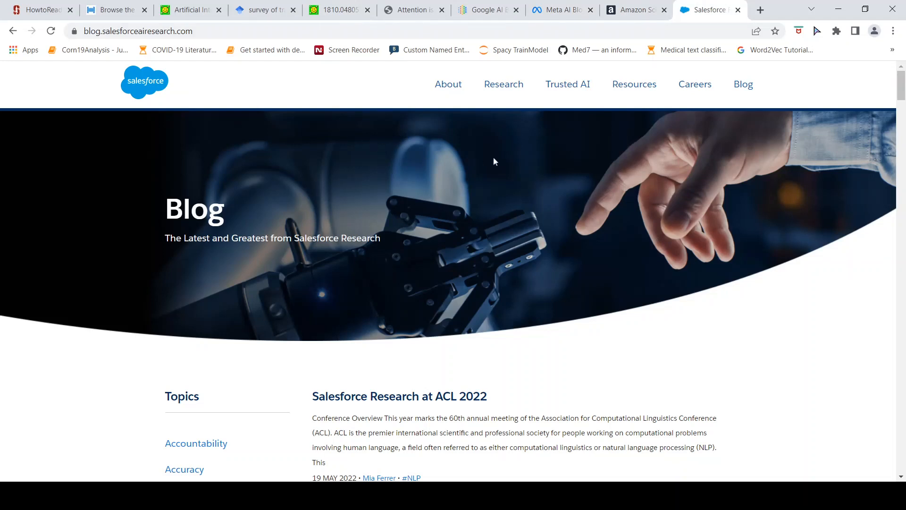
{"action": "mouse_move", "coordinate": [556, 146]}
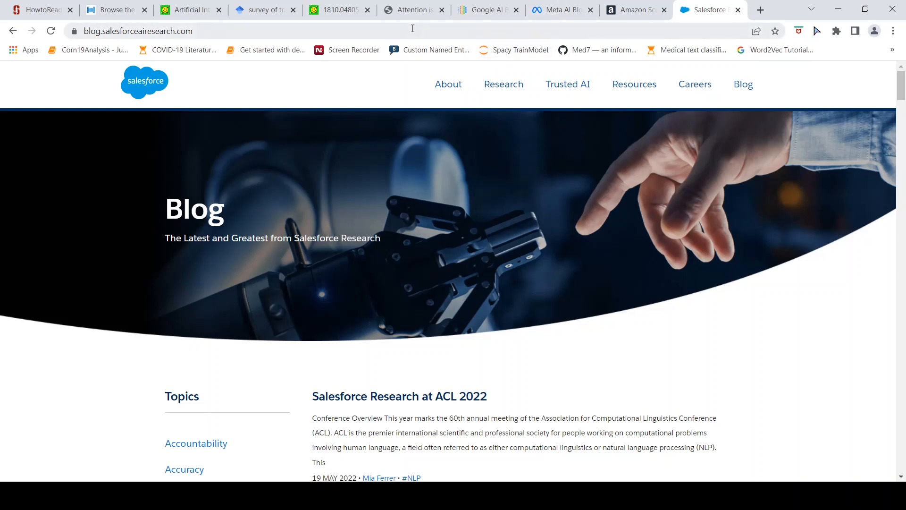
Step: Switch back to the Google AI Blog's ViT-VQGAN post with its dog samples
{"action": "left_click", "coordinate": [488, 10]}
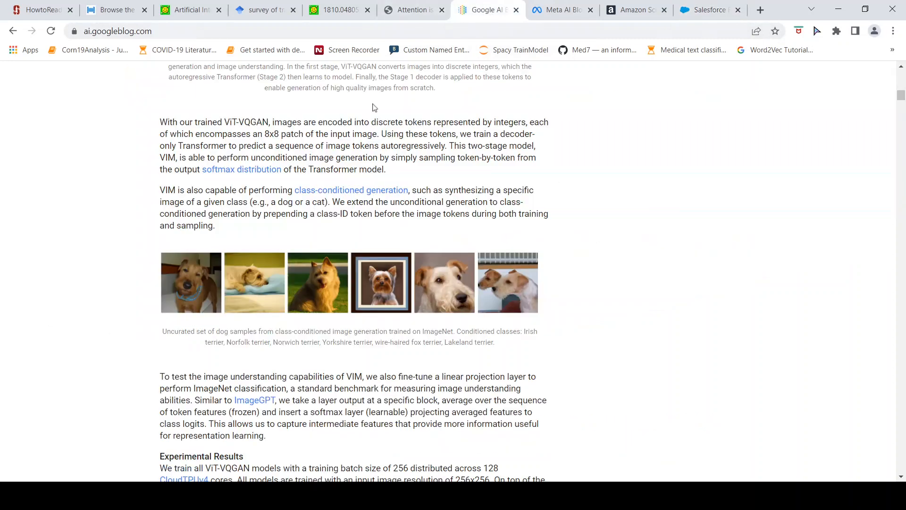
{"action": "mouse_move", "coordinate": [361, 187]}
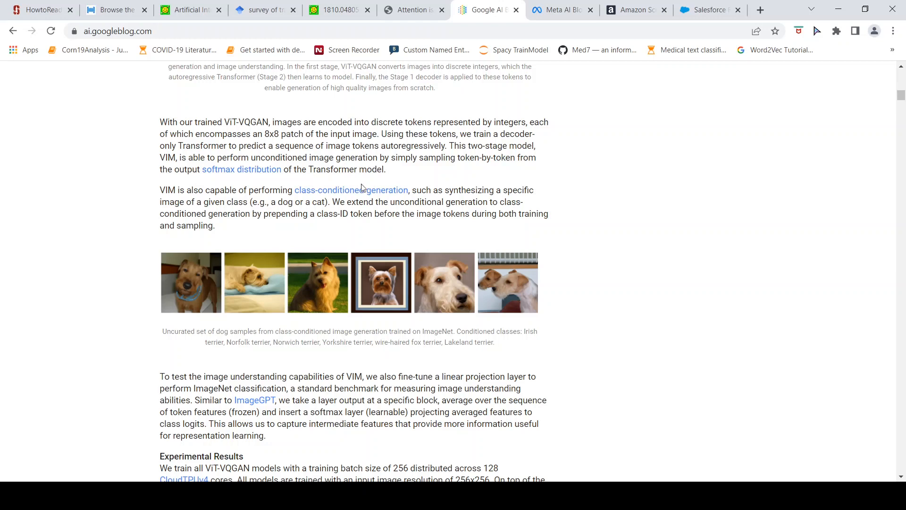
{"action": "mouse_move", "coordinate": [265, 10]}
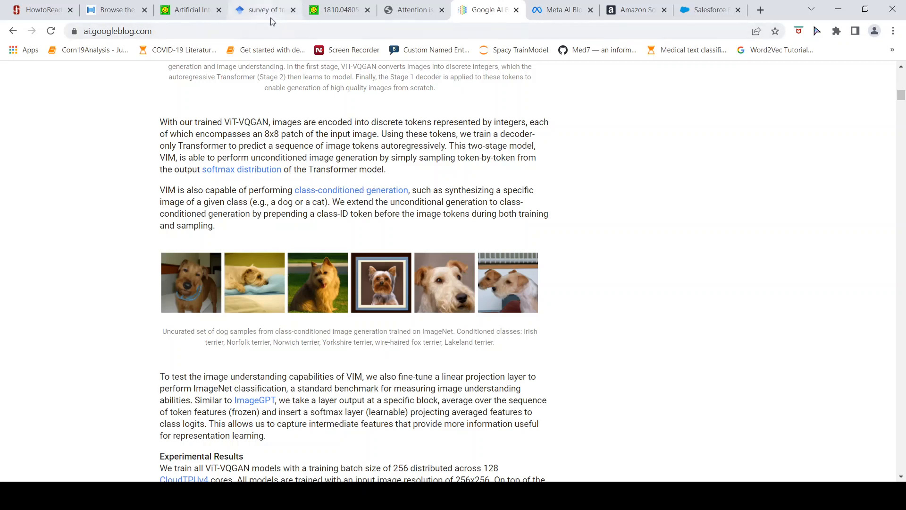